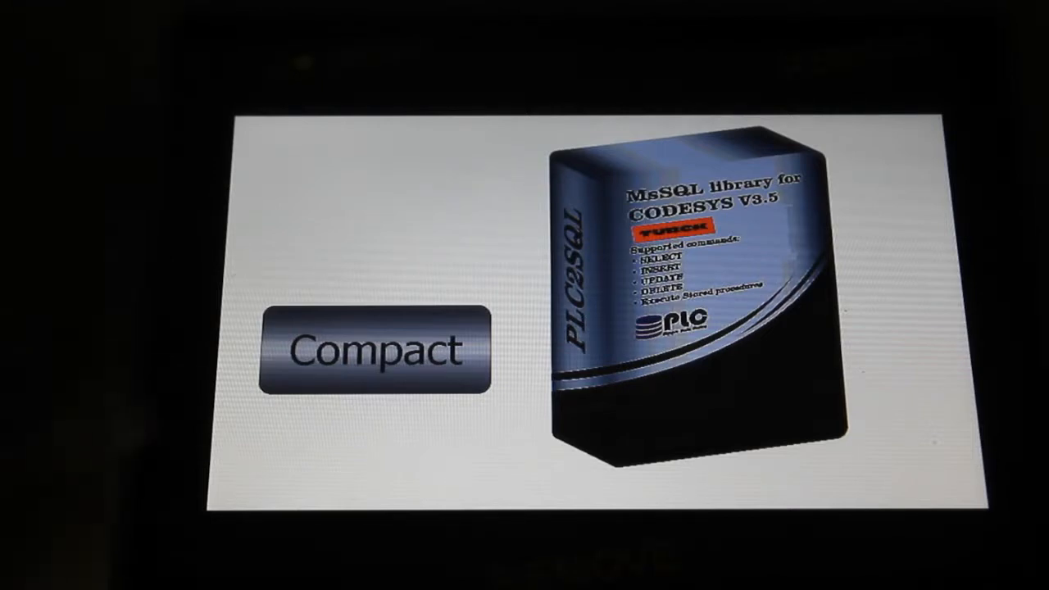
# Bring up the Compact example's MS SQL settings screen from the HMI main screen.
pyautogui.click(372, 347)
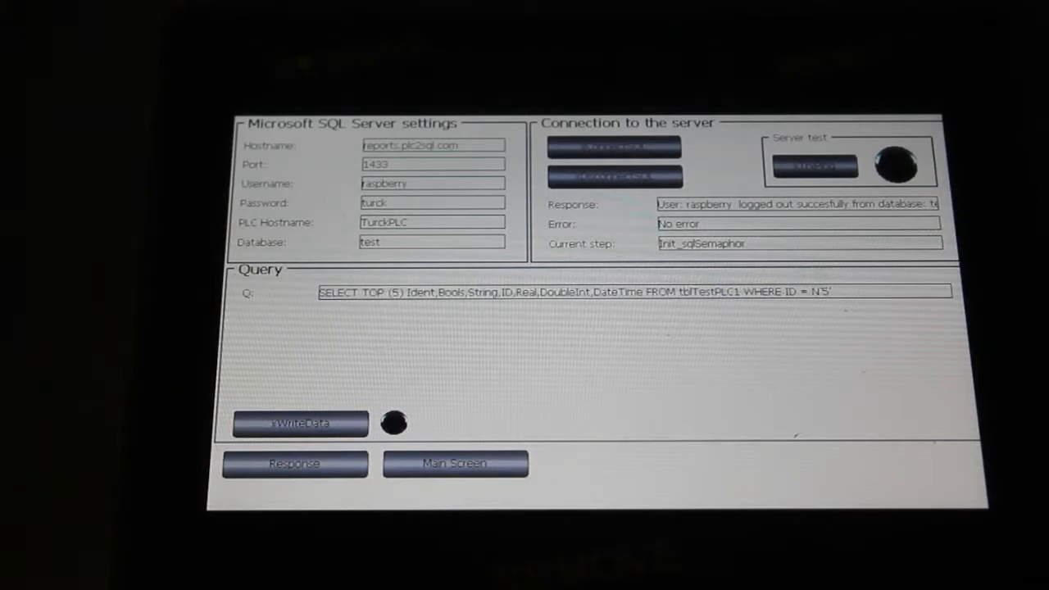
# Log in to and out of the SQL server, then run the server test until active.
pyautogui.click(613, 147)
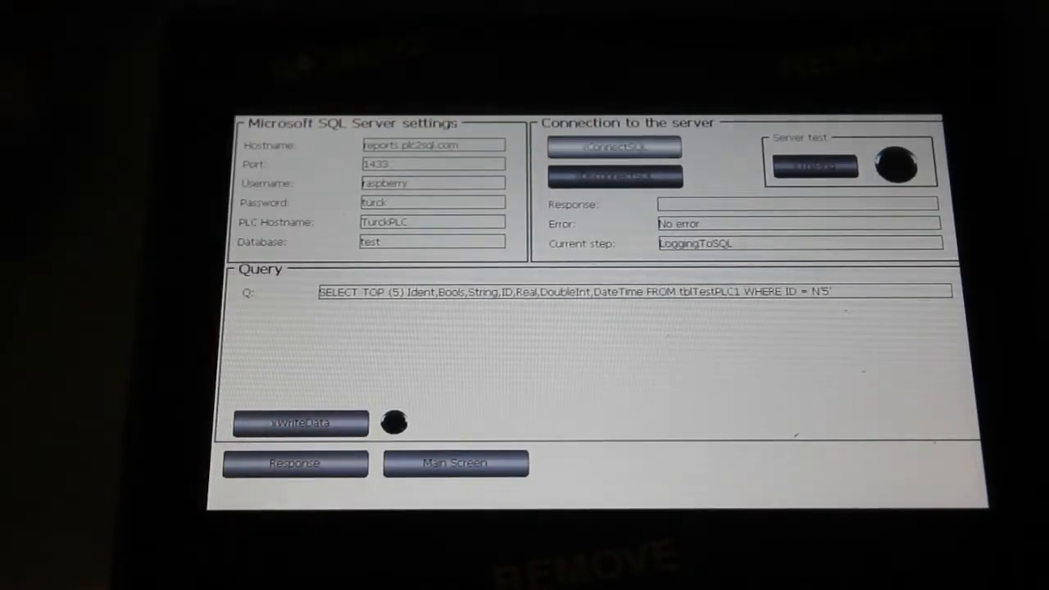
pyautogui.click(613, 147)
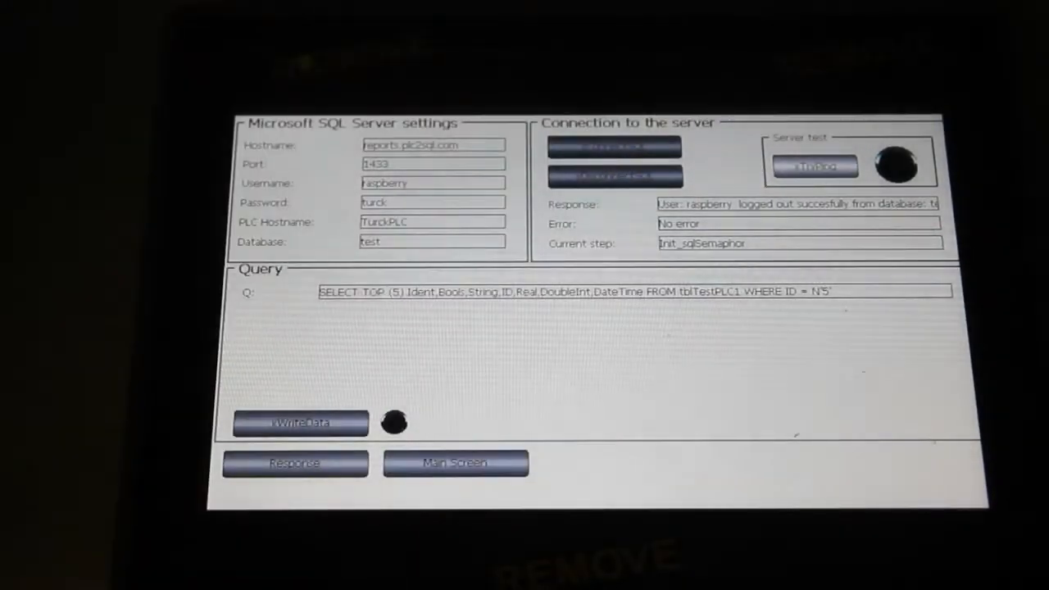
pyautogui.click(814, 165)
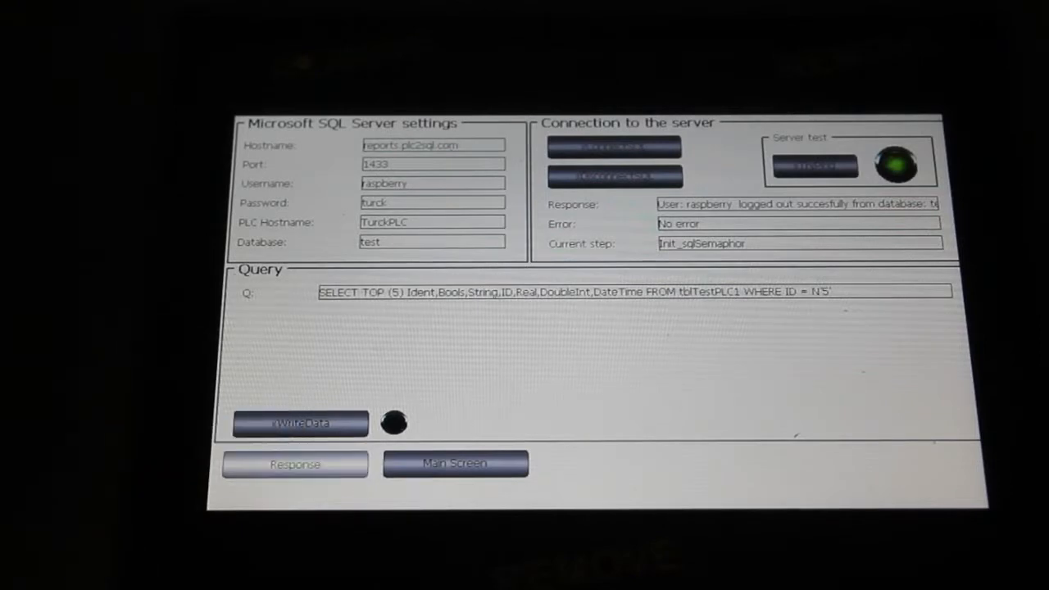
# Show the Response page's 5-row, 7-column read data and open the PLC2SQL website.
pyautogui.click(294, 464)
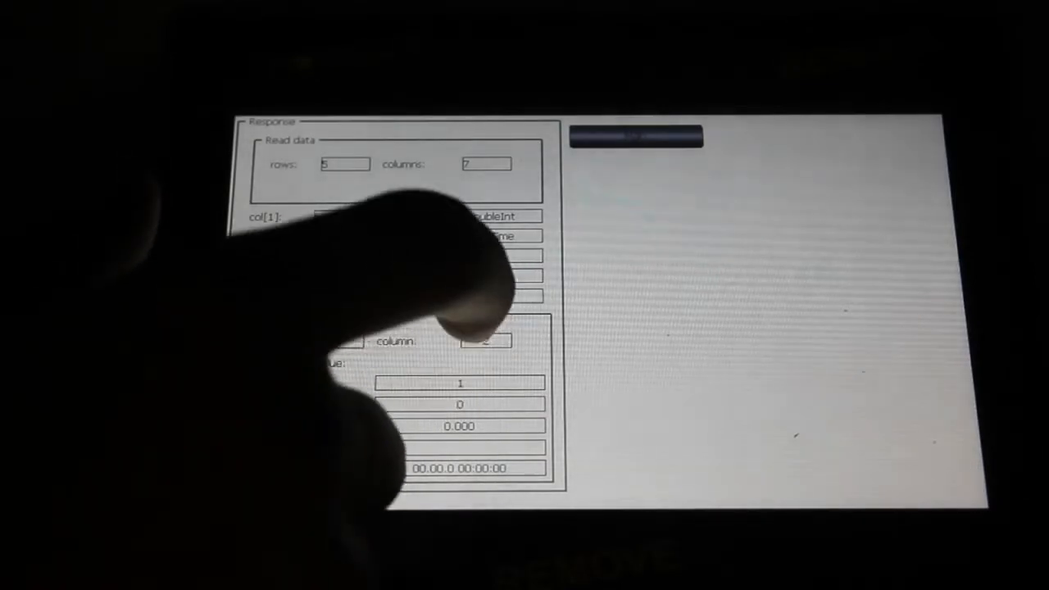
pyautogui.click(486, 340)
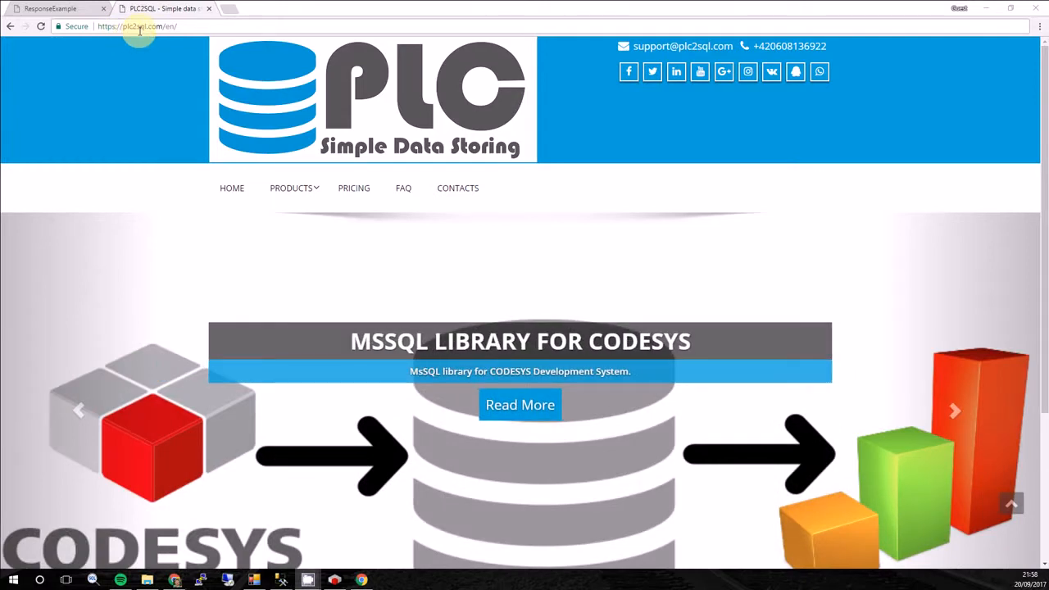
# Download the free MsSqlTurckPackage zip from the MsSQL Library for CODESYS V3.5 TURCK page.
pyautogui.click(292, 188)
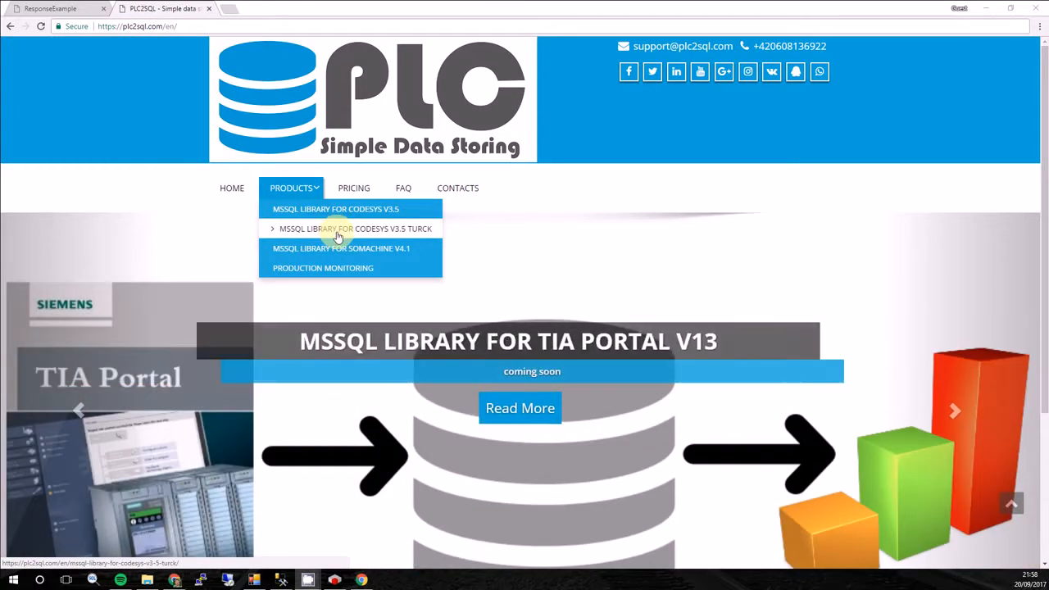
pyautogui.click(354, 229)
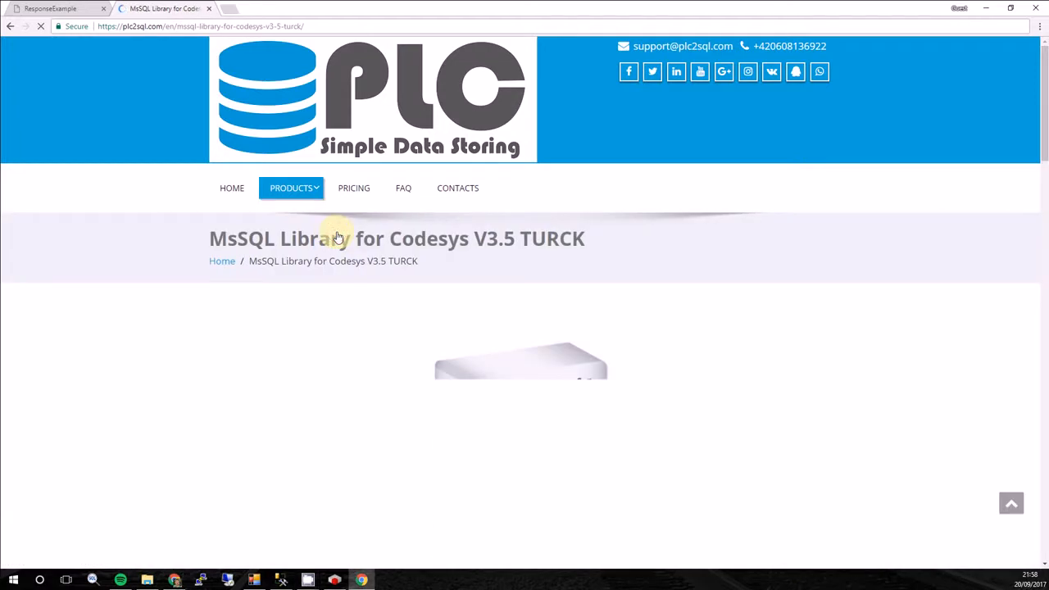
pyautogui.scroll(-3)
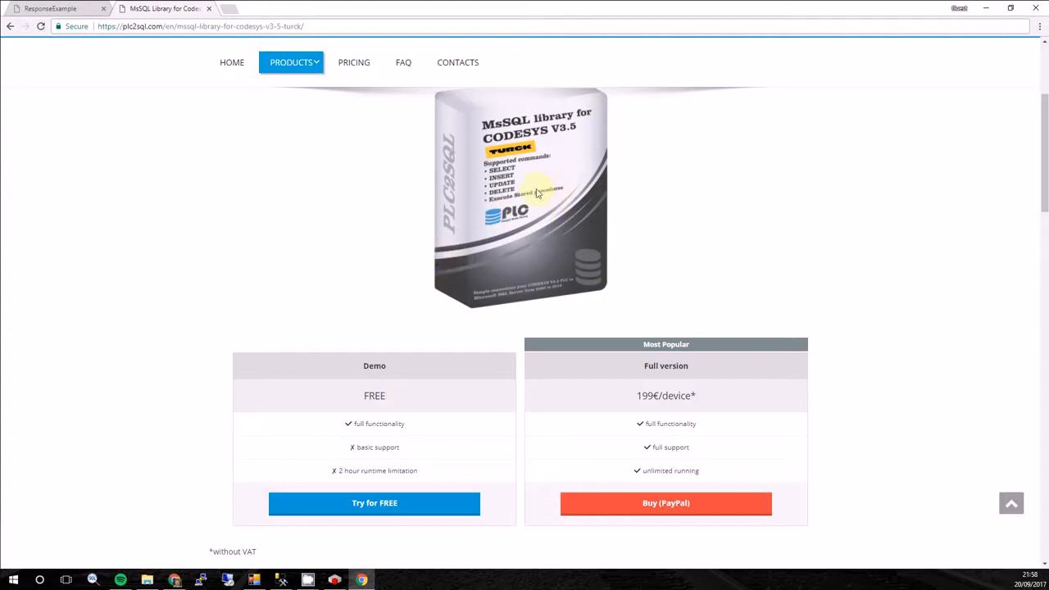
pyautogui.moveTo(665, 502)
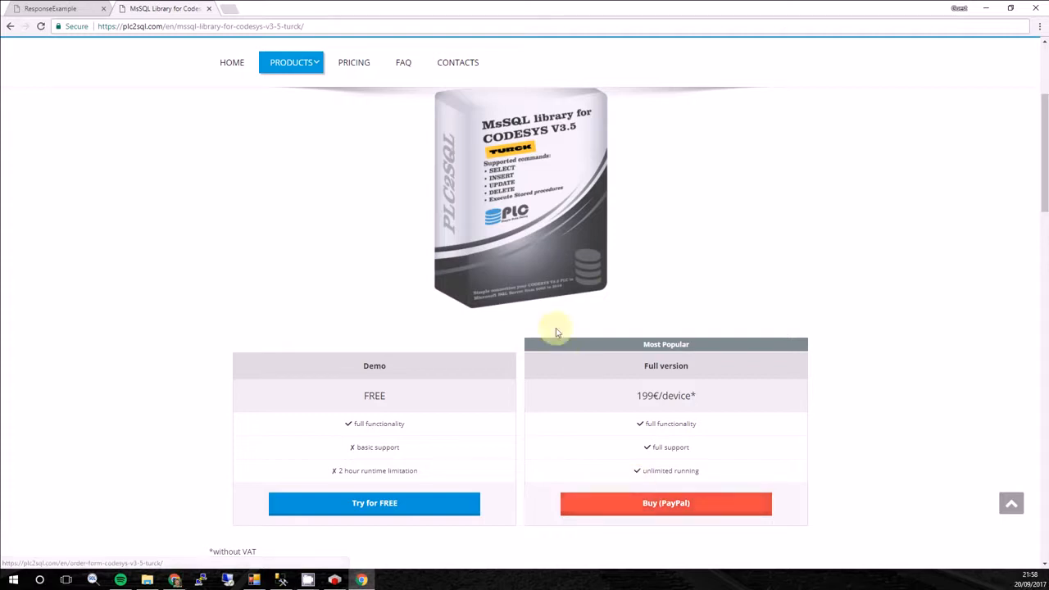
pyautogui.moveTo(315, 463)
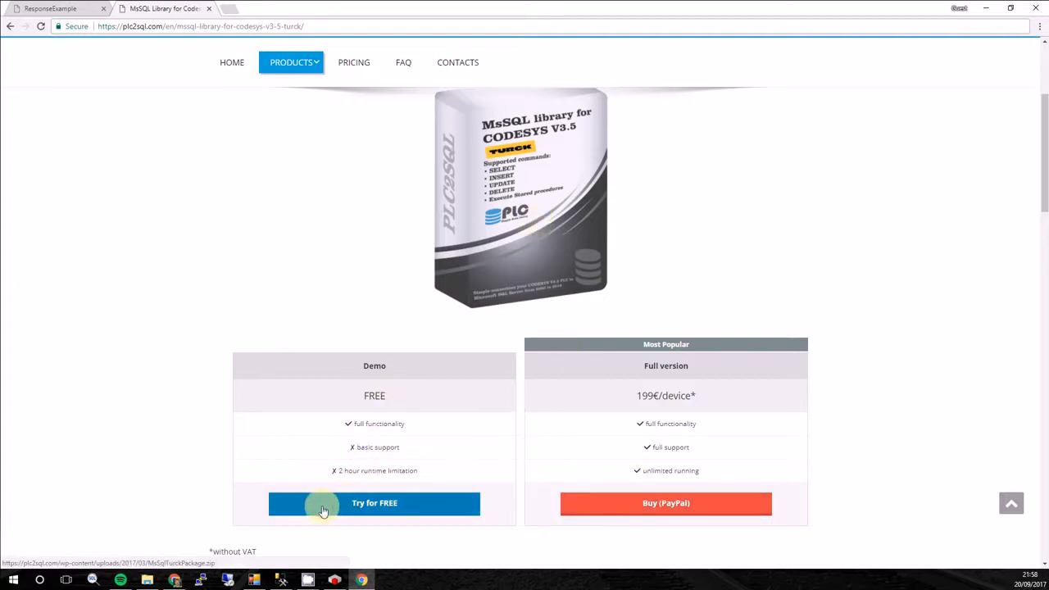
pyautogui.click(373, 502)
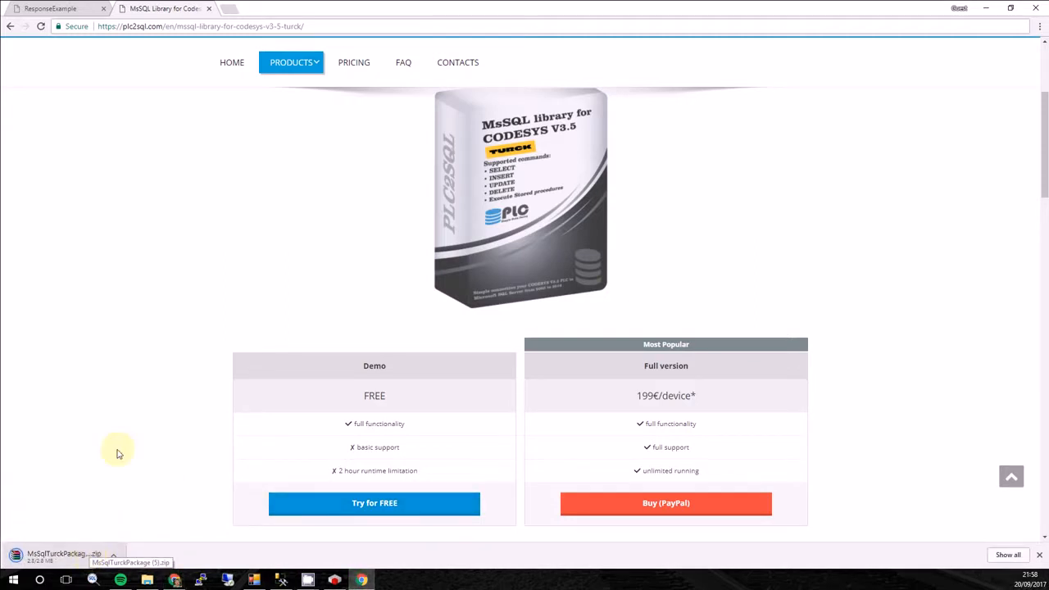
pyautogui.moveTo(118, 413)
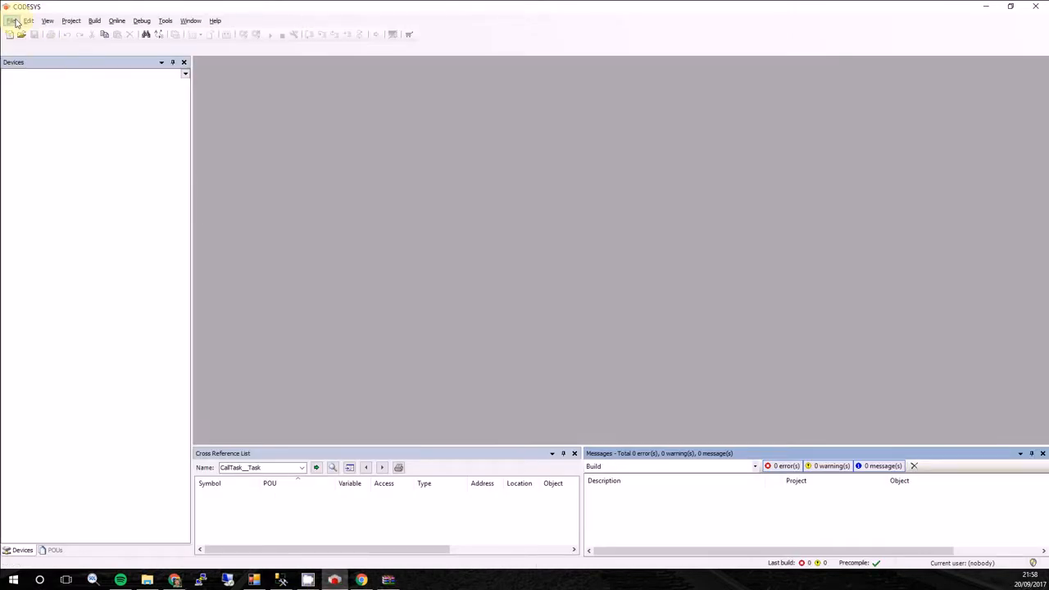
# Open TurckExample_V1_2_TX500 from CODESYS MsSQL Turck Library > V1.2.0.1 > Examples.
pyautogui.click(12, 20)
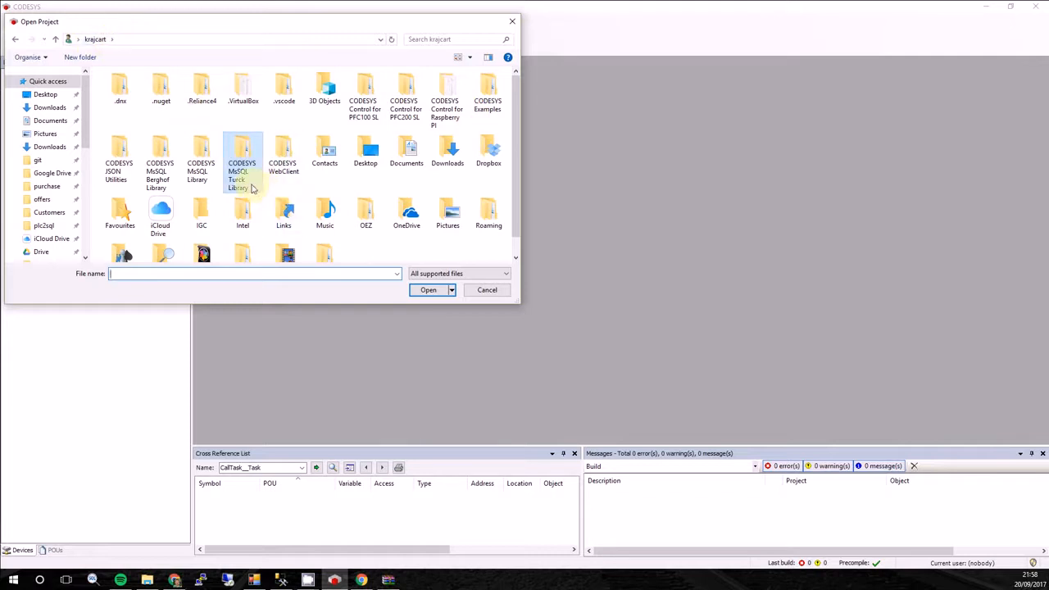
pyautogui.moveTo(242, 159)
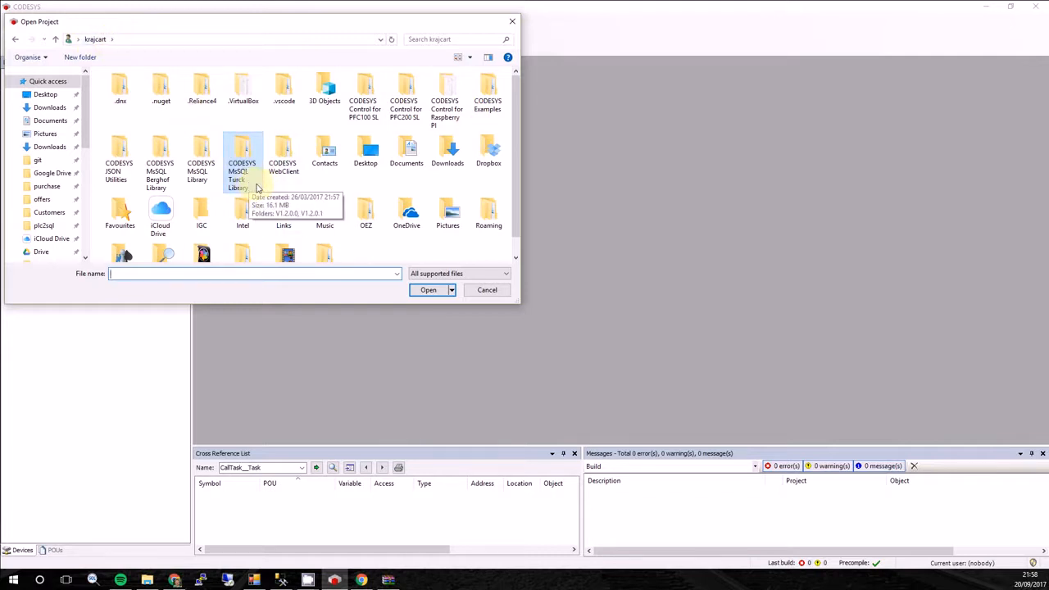
pyautogui.doubleClick(243, 156)
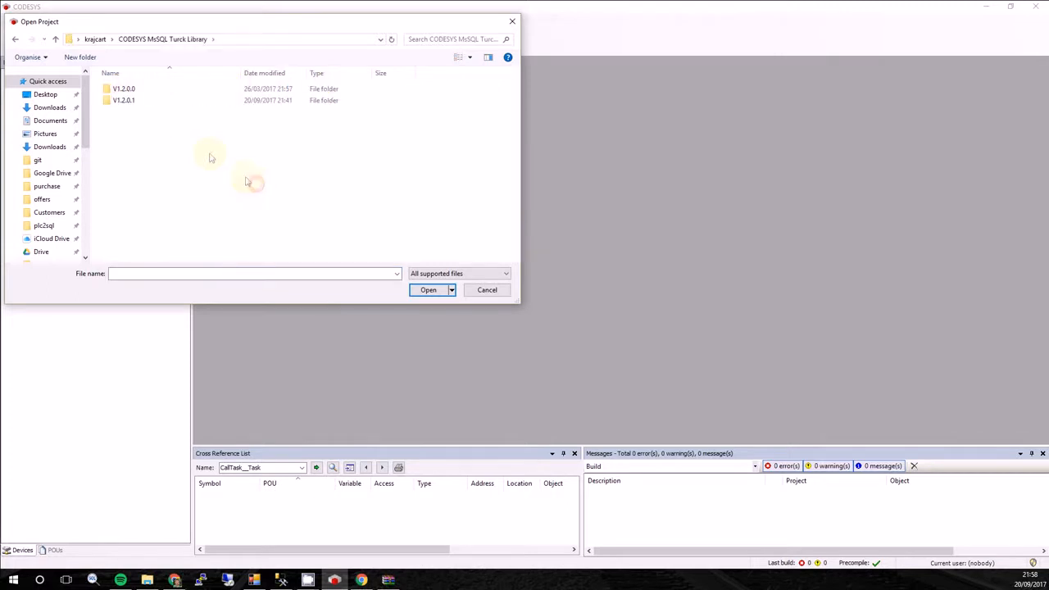
pyautogui.moveTo(122, 100)
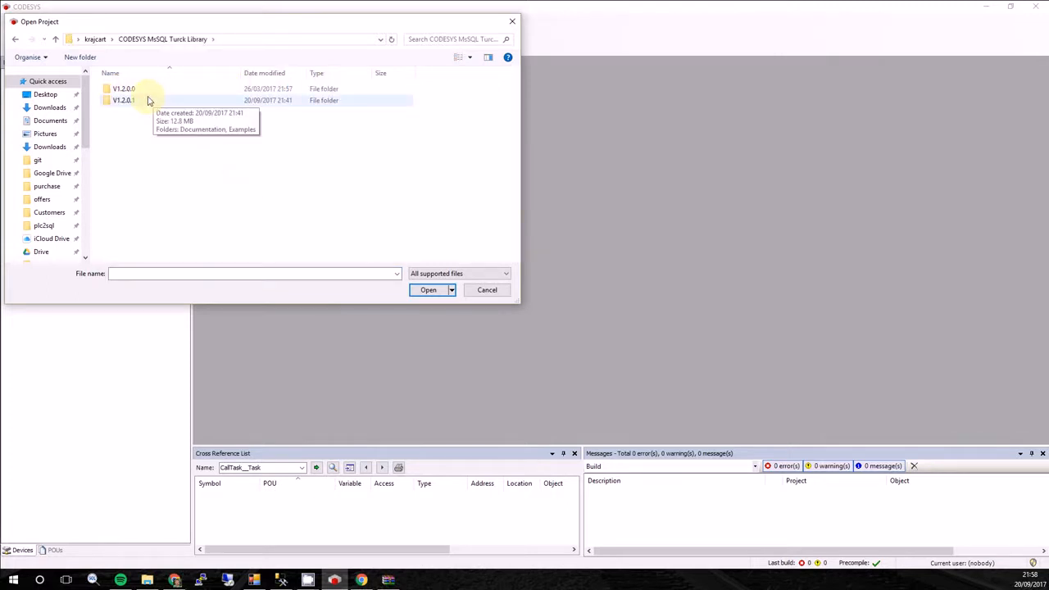
pyautogui.doubleClick(123, 100)
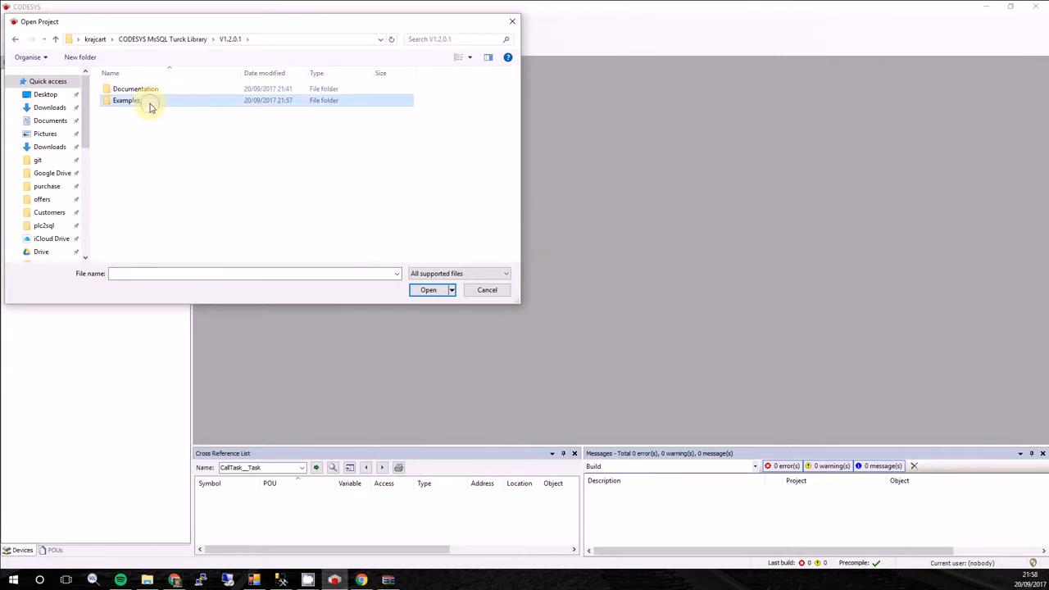
pyautogui.doubleClick(124, 100)
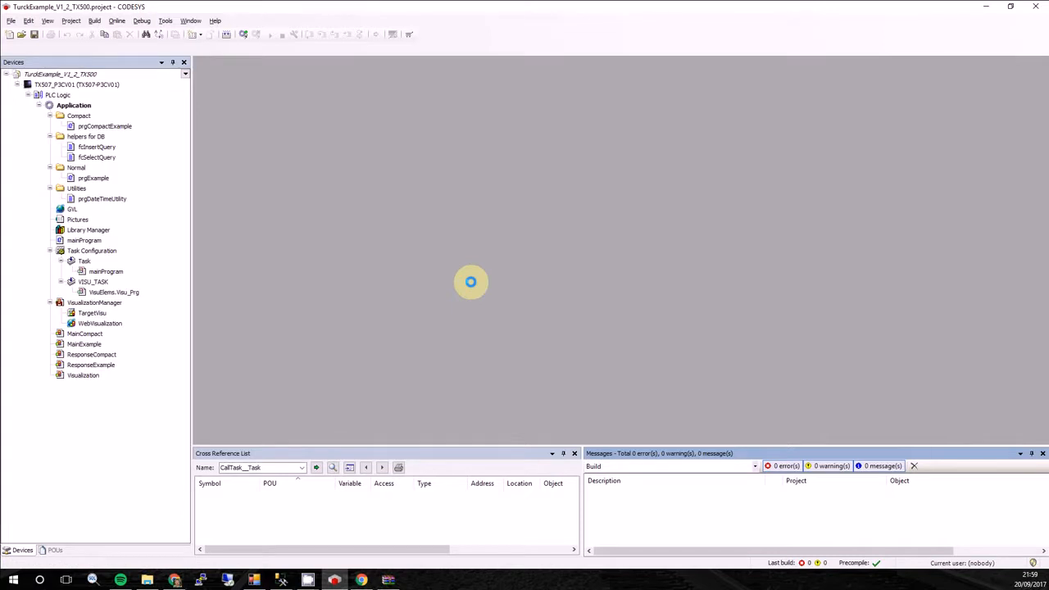
# Scan the network, select TX507-P3CV01 via Gateway-1, and go online with the application running.
pyautogui.click(80, 115)
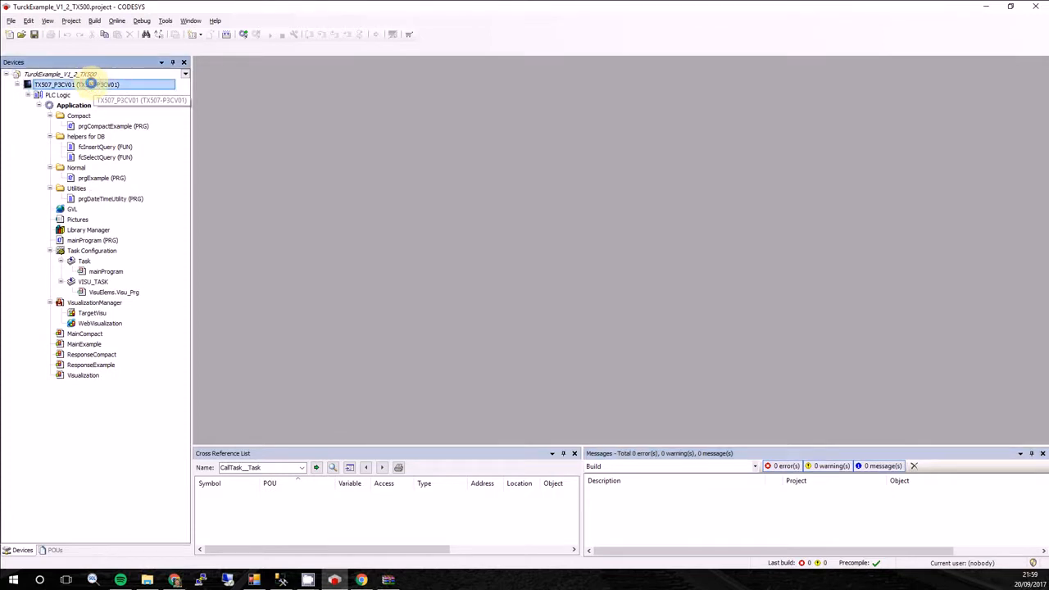
pyautogui.doubleClick(54, 84)
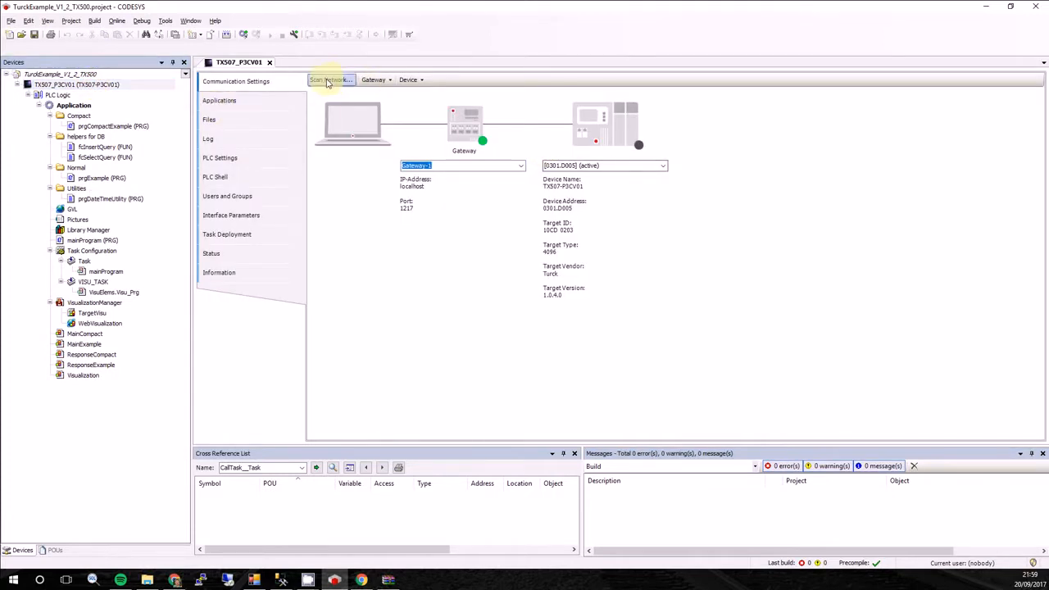
pyautogui.click(329, 79)
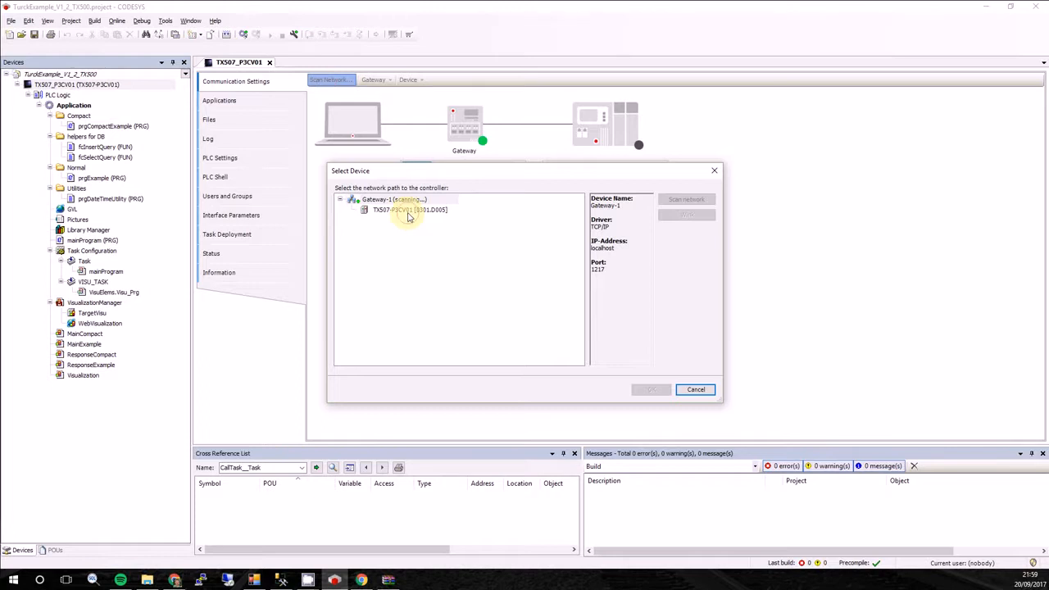
pyautogui.click(650, 389)
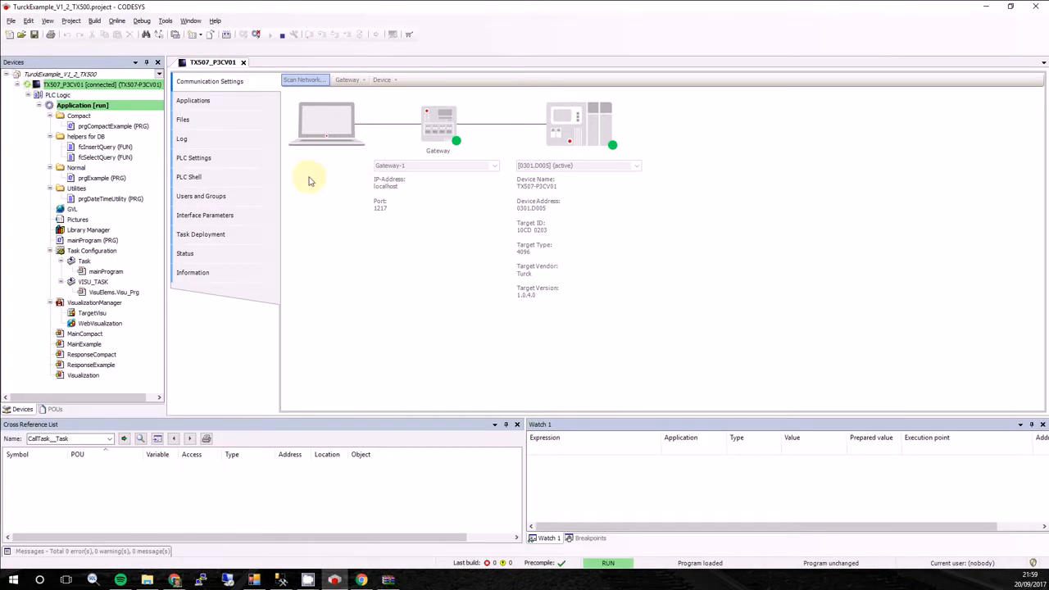
pyautogui.moveTo(135, 141)
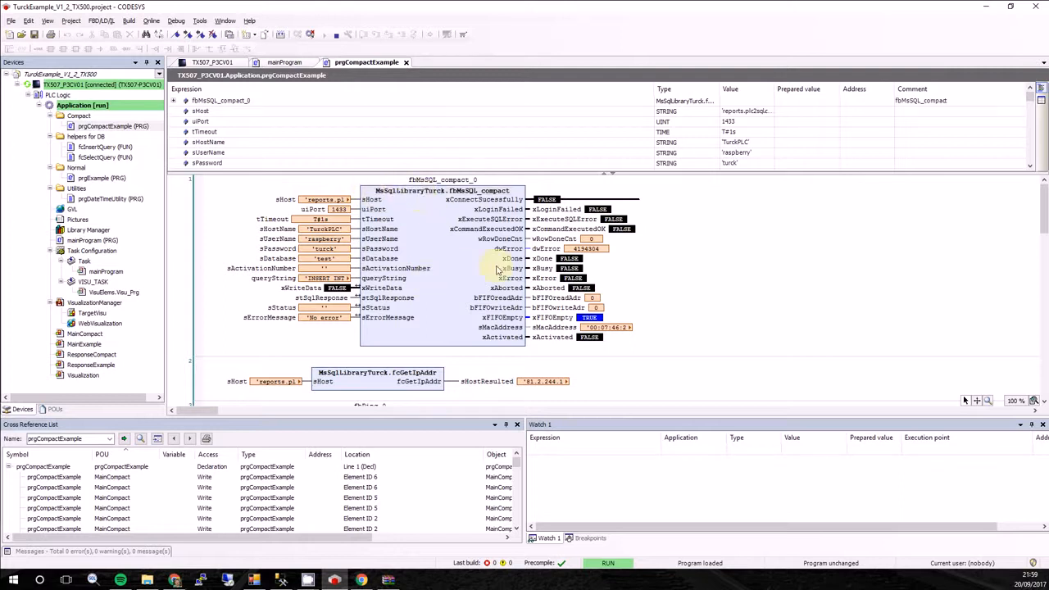
pyautogui.moveTo(444, 259)
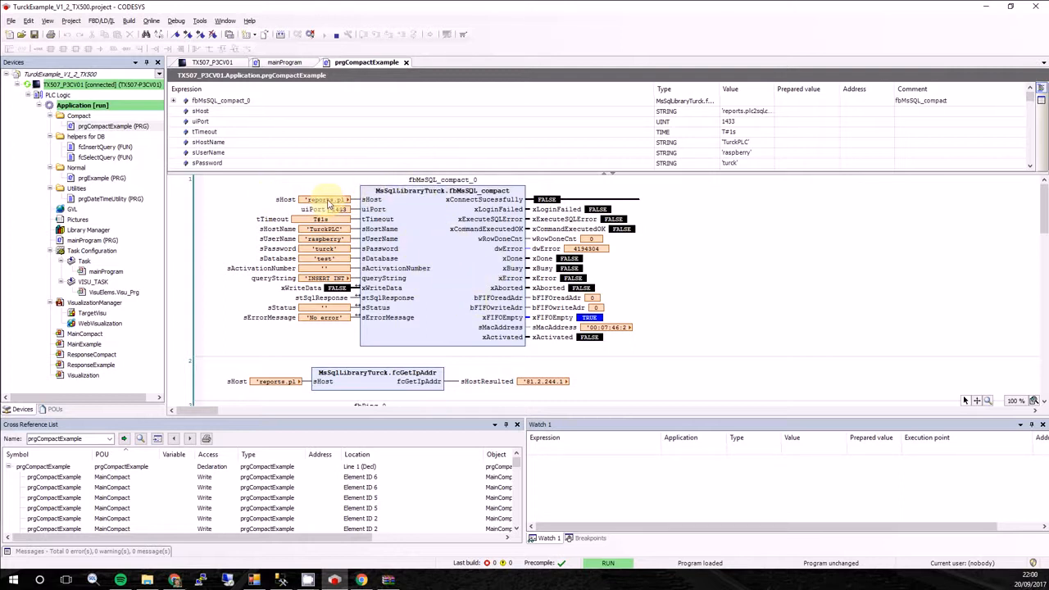
pyautogui.moveTo(326, 203)
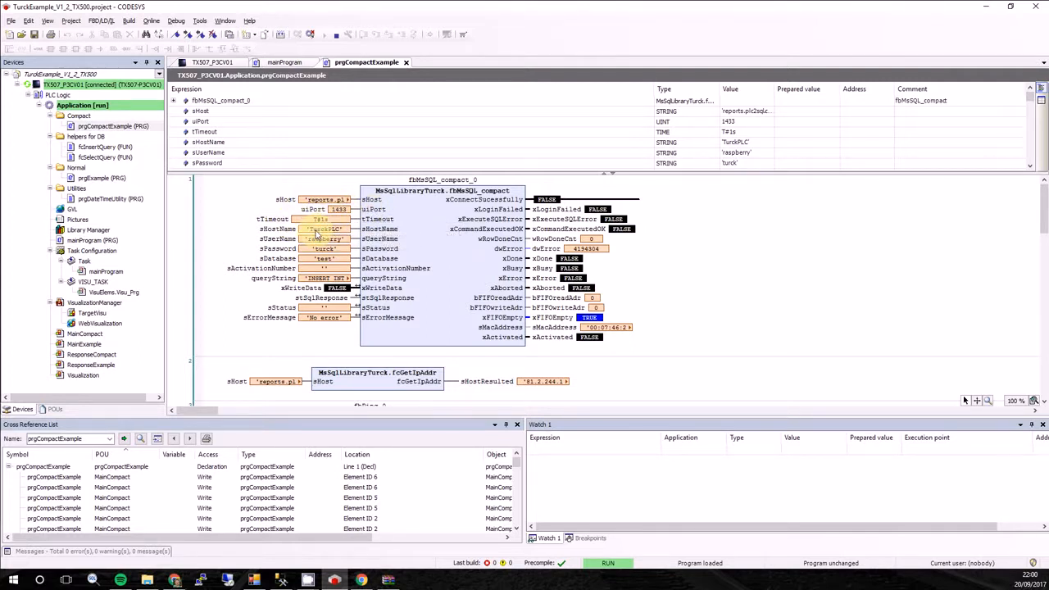
pyautogui.moveTo(327, 238)
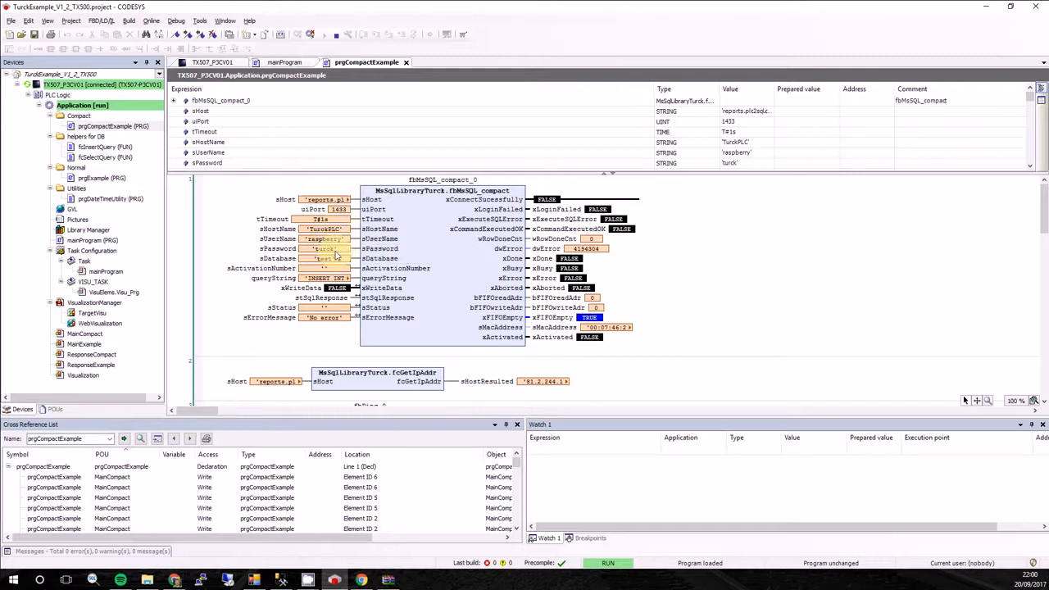
pyautogui.moveTo(328, 264)
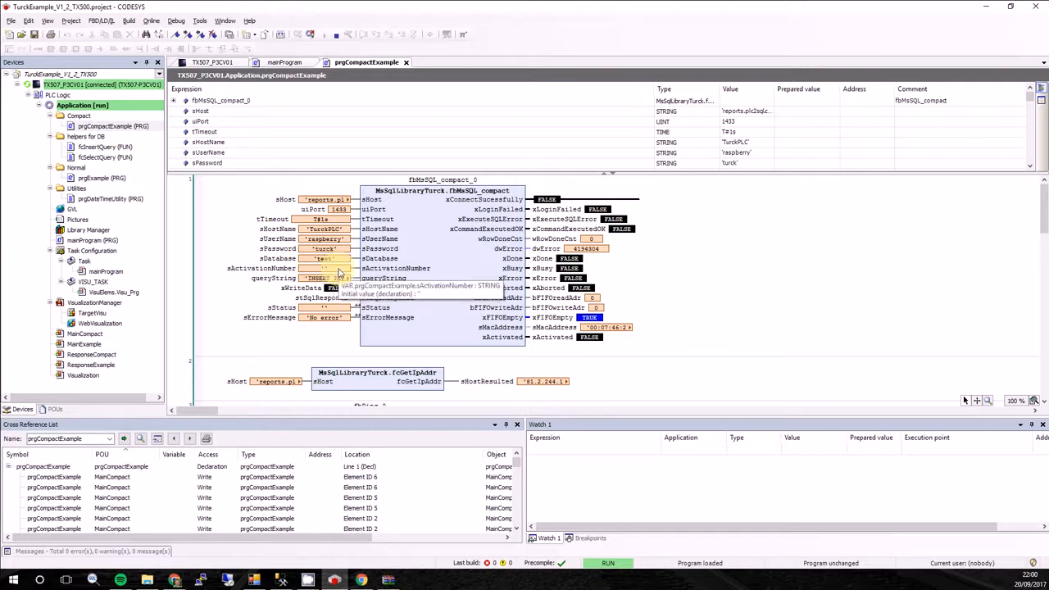
pyautogui.moveTo(426, 292)
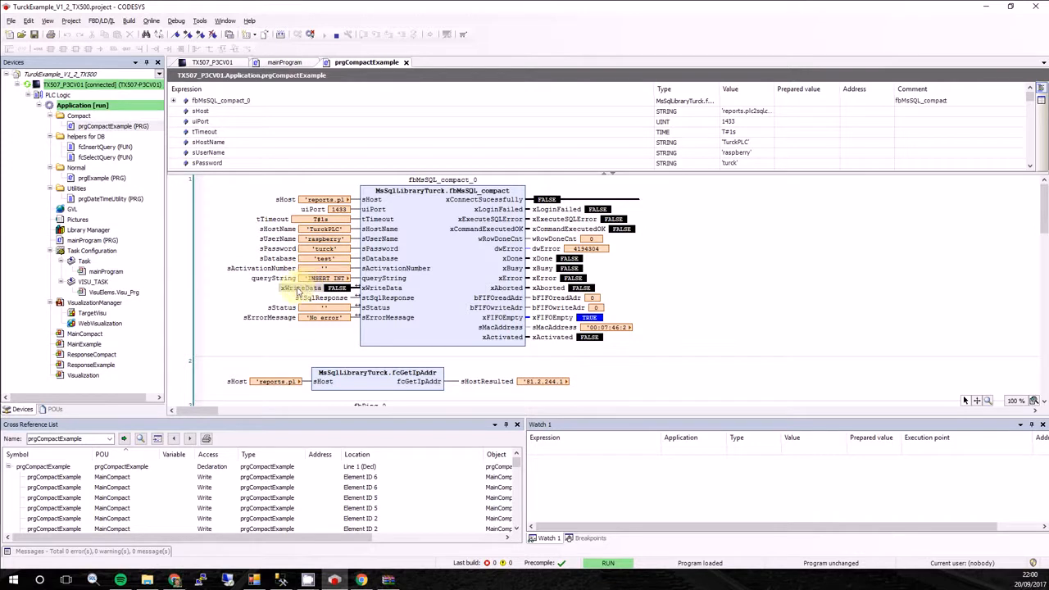
pyautogui.moveTo(307, 287)
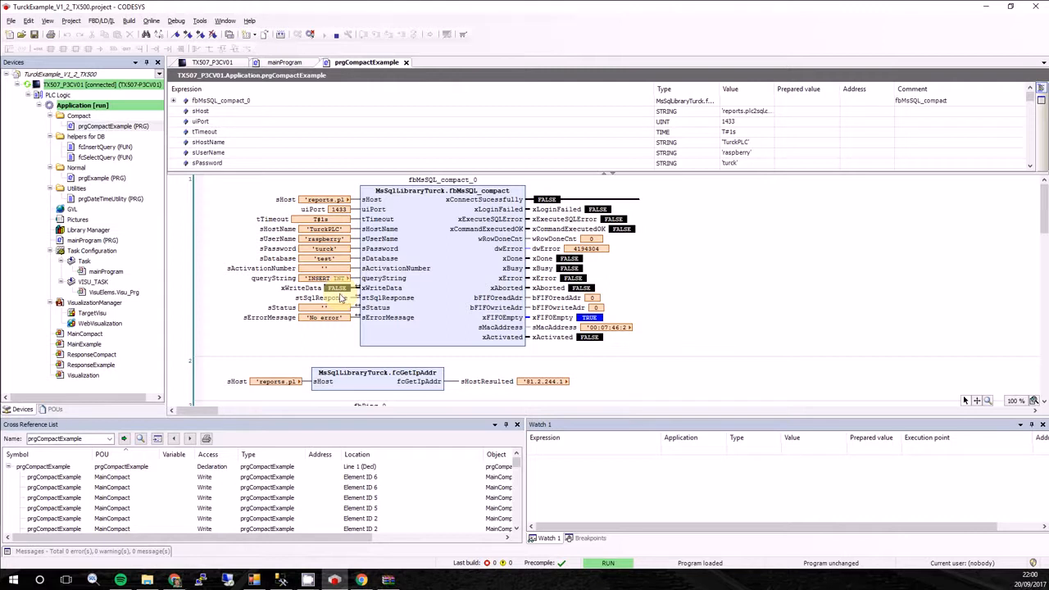
pyautogui.moveTo(407, 310)
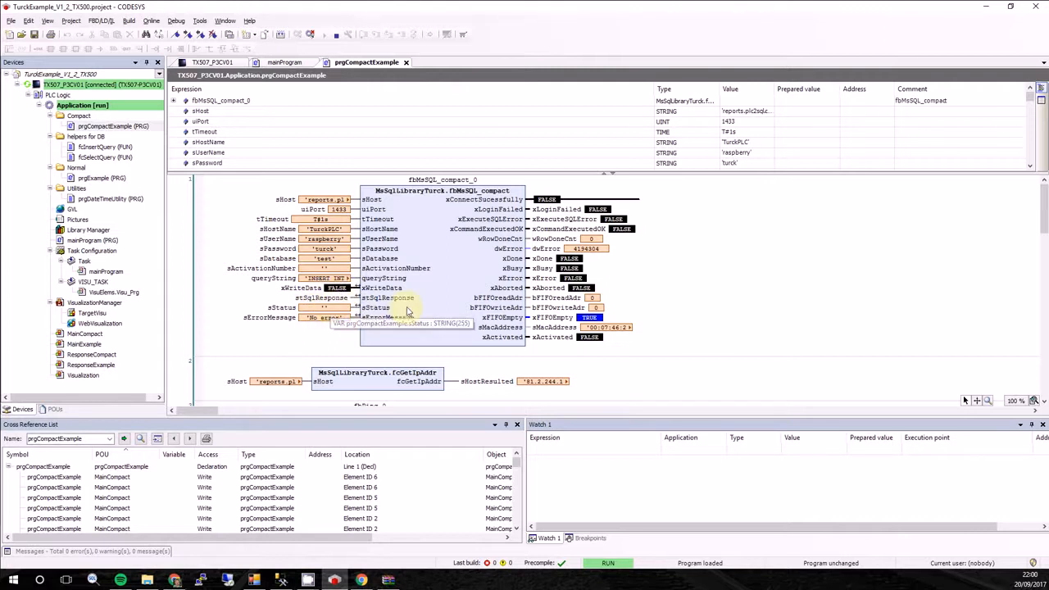
pyautogui.moveTo(320, 319)
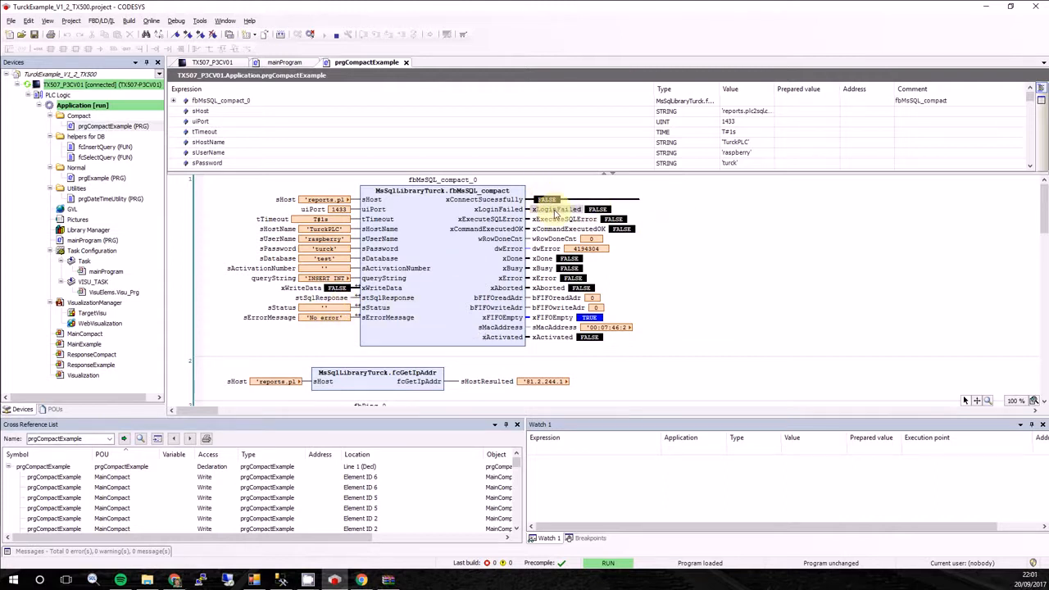
pyautogui.moveTo(557, 215)
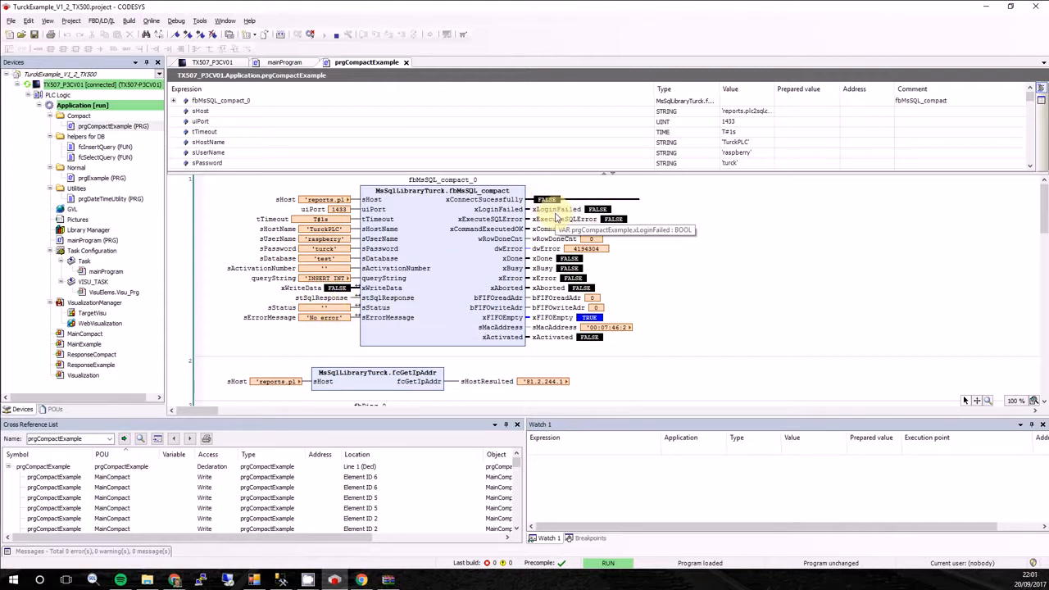
pyautogui.moveTo(609, 341)
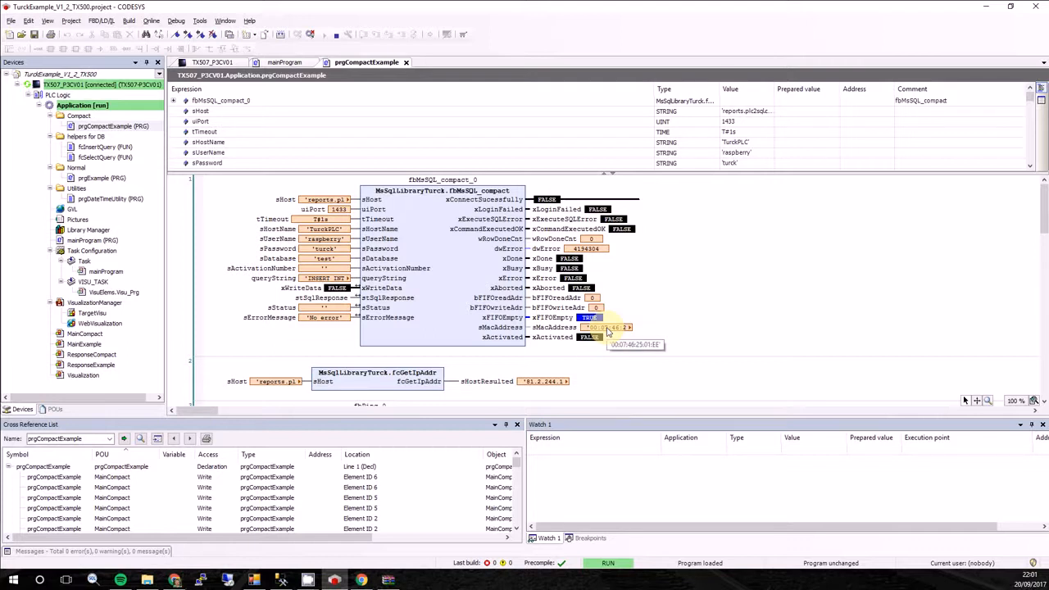
# Open prgCompactExample online to read the fbMsSQL_compact block's live pin values.
pyautogui.doubleClick(606, 327)
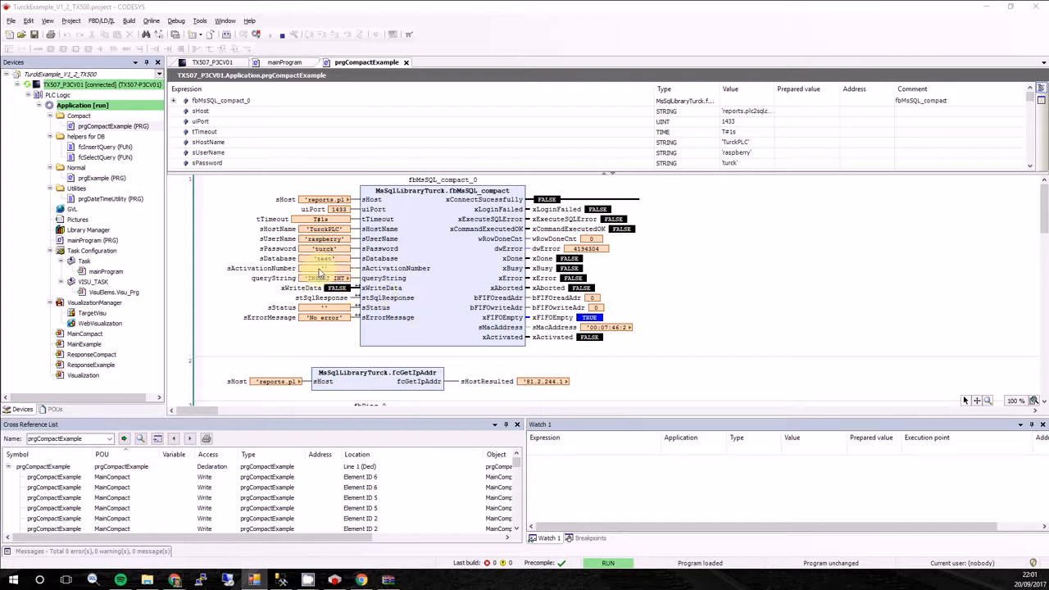
pyautogui.doubleClick(323, 267)
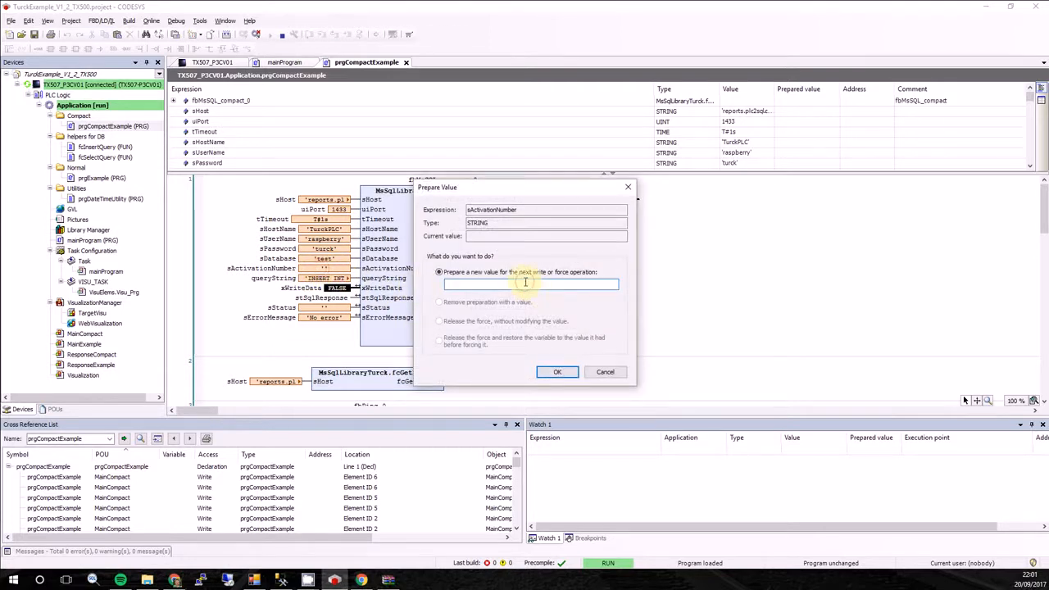
pyautogui.click(557, 371)
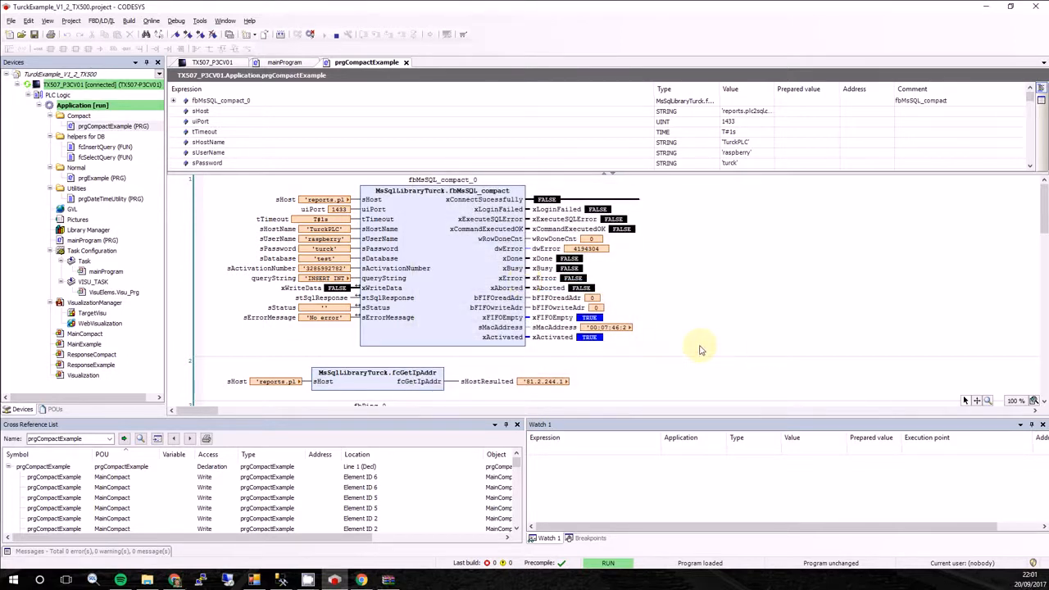
pyautogui.moveTo(649, 343)
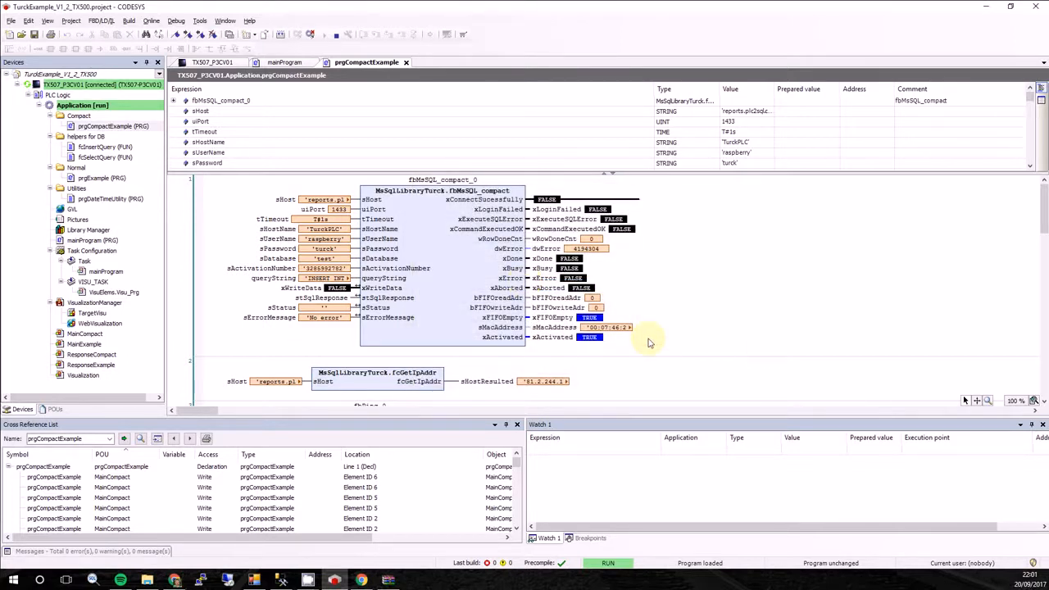
pyautogui.moveTo(461, 328)
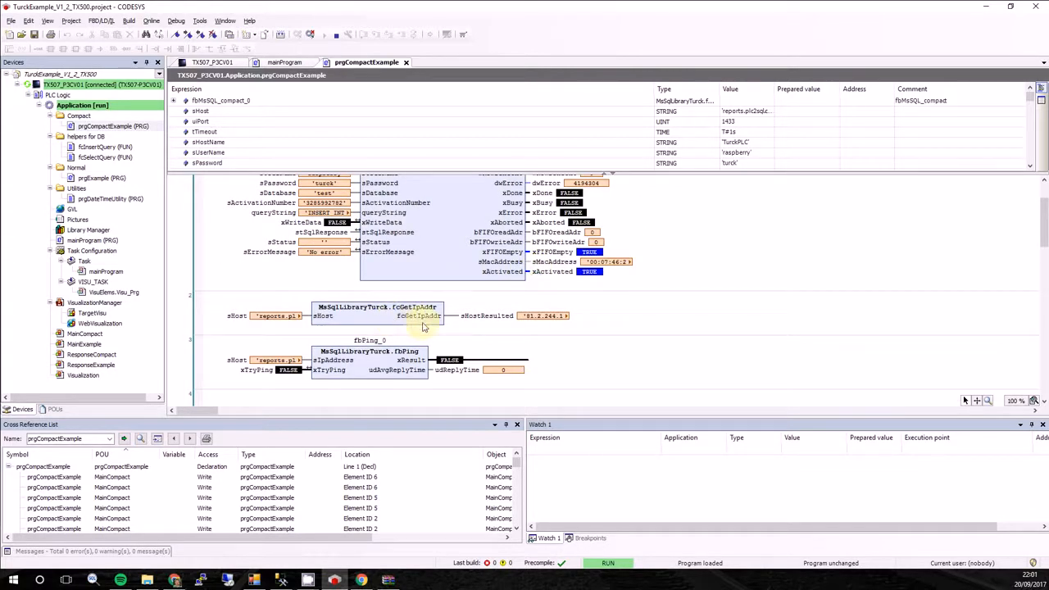
pyautogui.moveTo(274, 318)
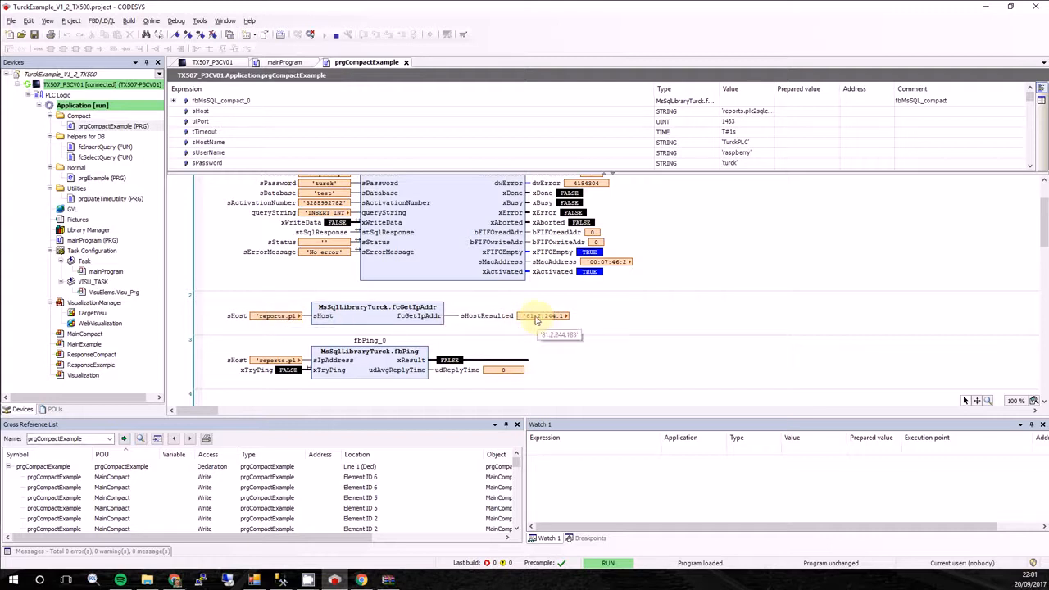
pyautogui.scroll(-3)
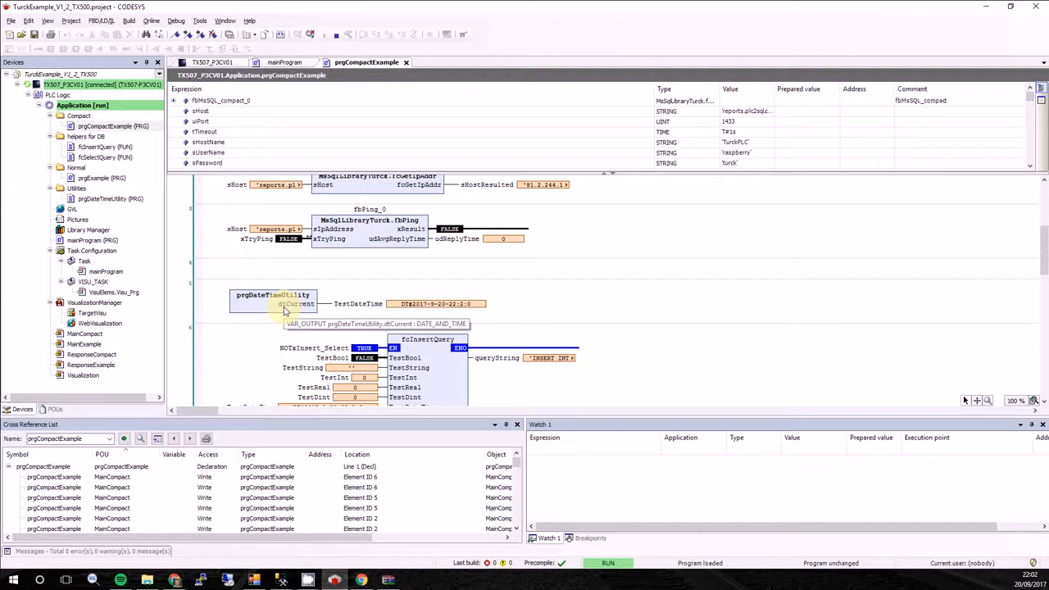
pyautogui.scroll(-3)
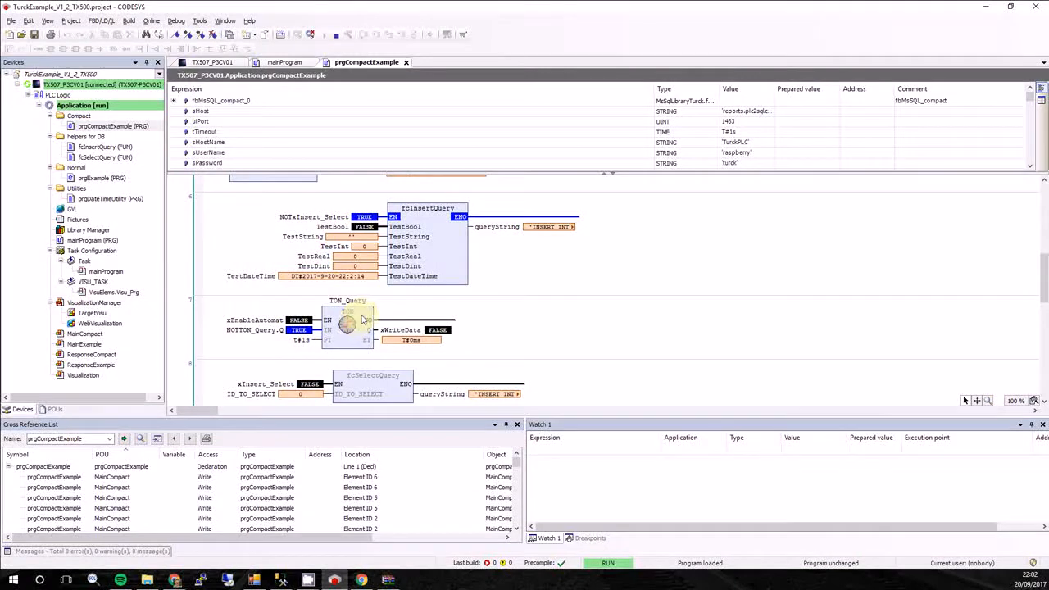
pyautogui.scroll(-3)
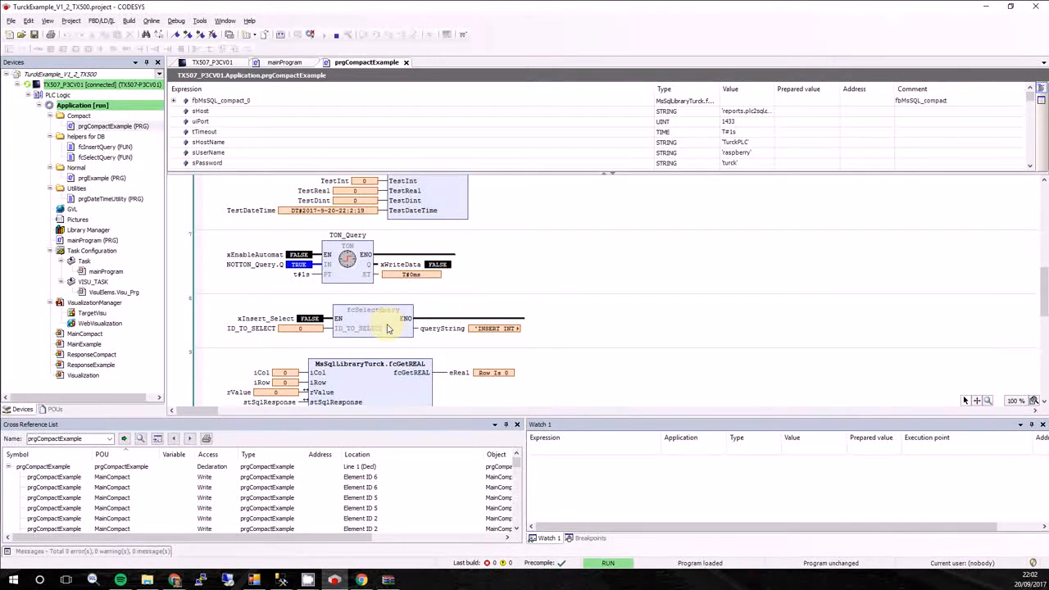
pyautogui.scroll(-3)
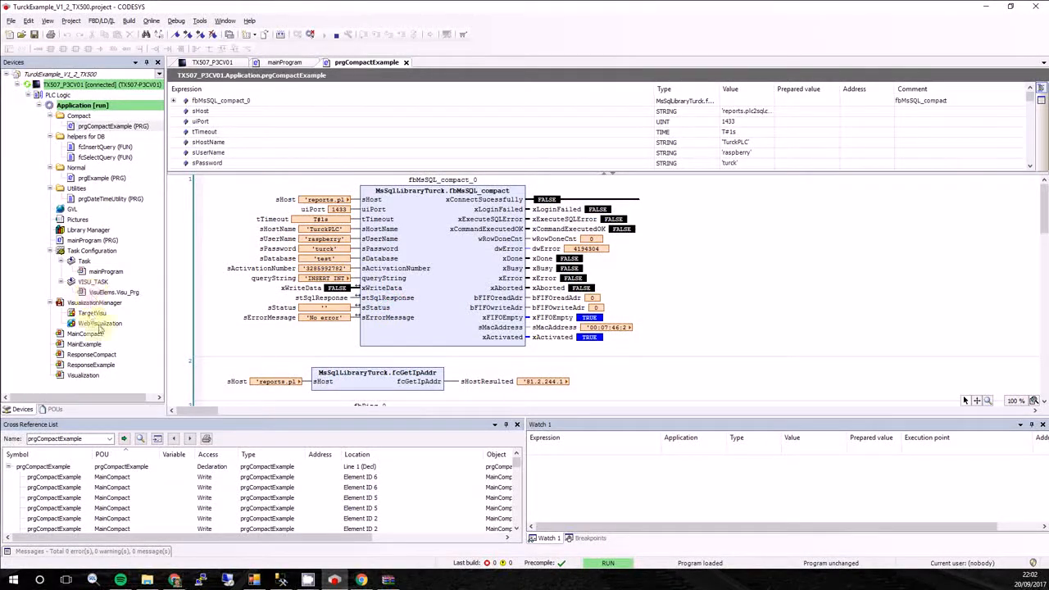
# View the MainCompact visualization's INSERT query, then return to prgCompactExample.
pyautogui.doubleClick(82, 374)
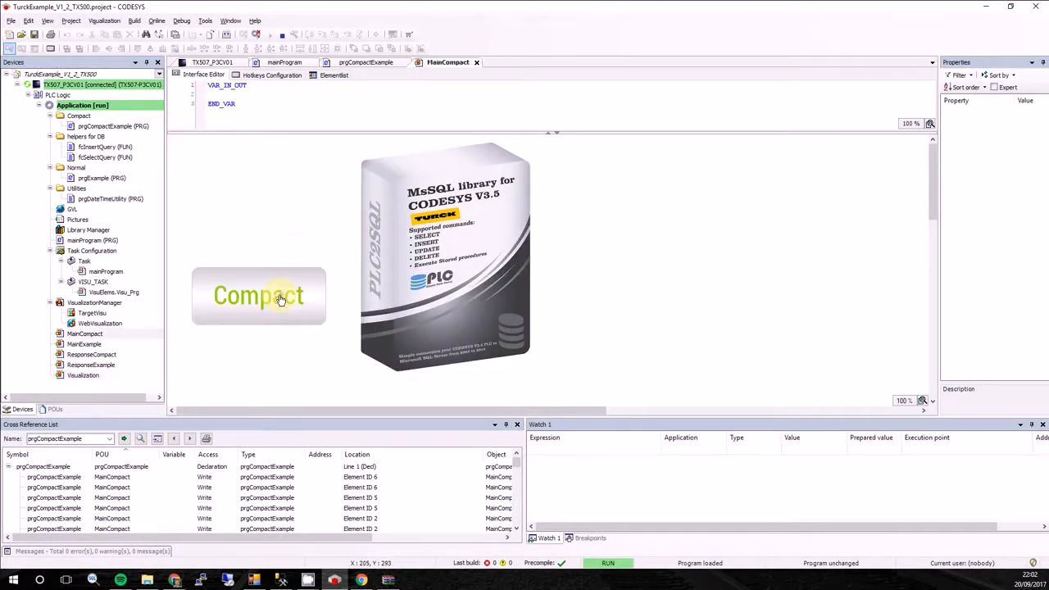
pyautogui.click(259, 295)
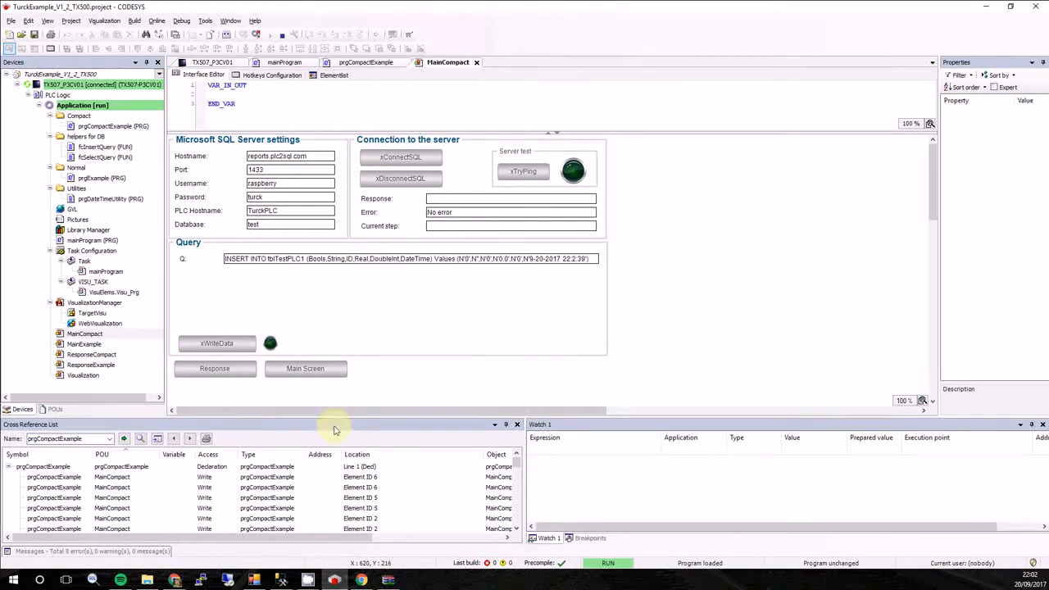
pyautogui.click(365, 62)
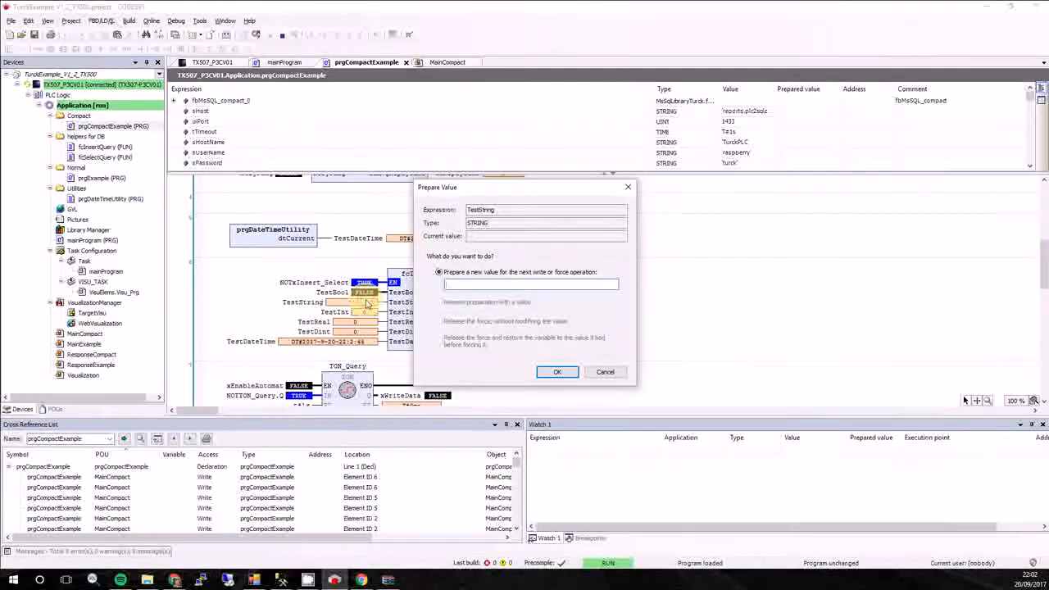
# Prepare TestString 'Hello' and TestInt 4000 and write both as live values.
pyautogui.write('Hello')
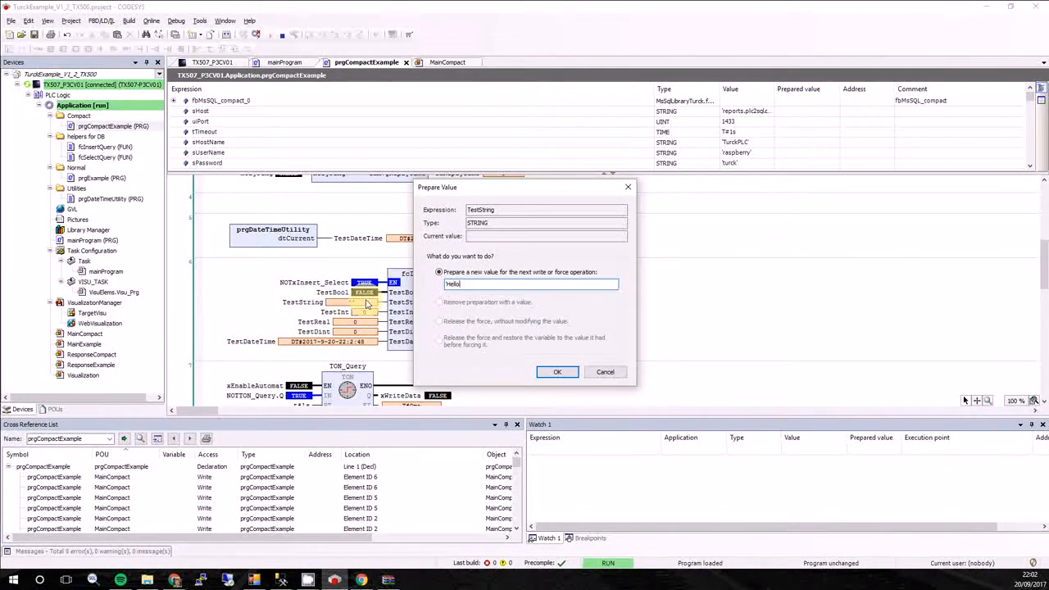
pyautogui.click(557, 371)
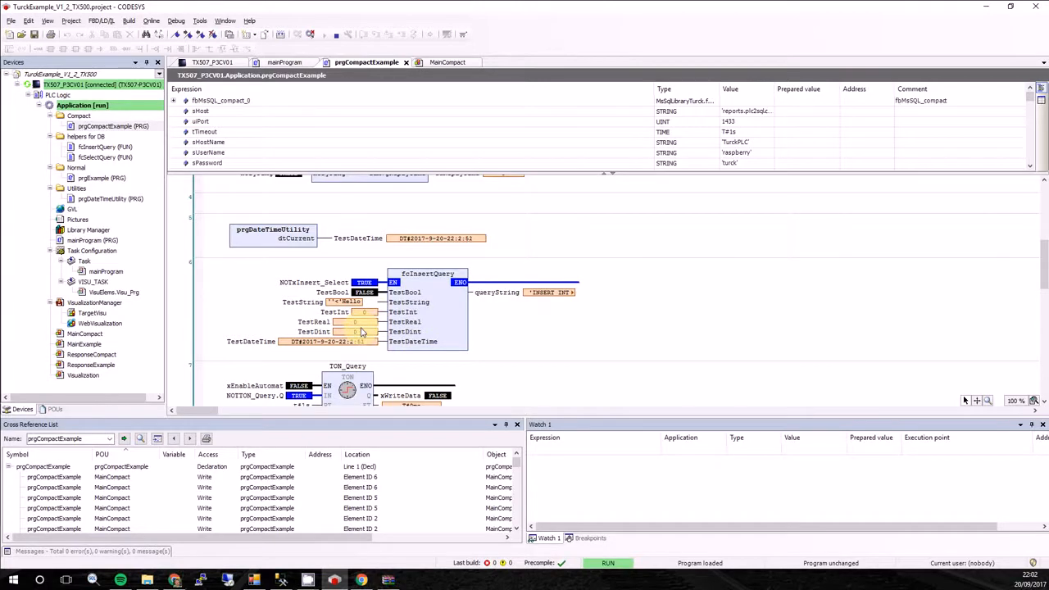
pyautogui.moveTo(361, 336)
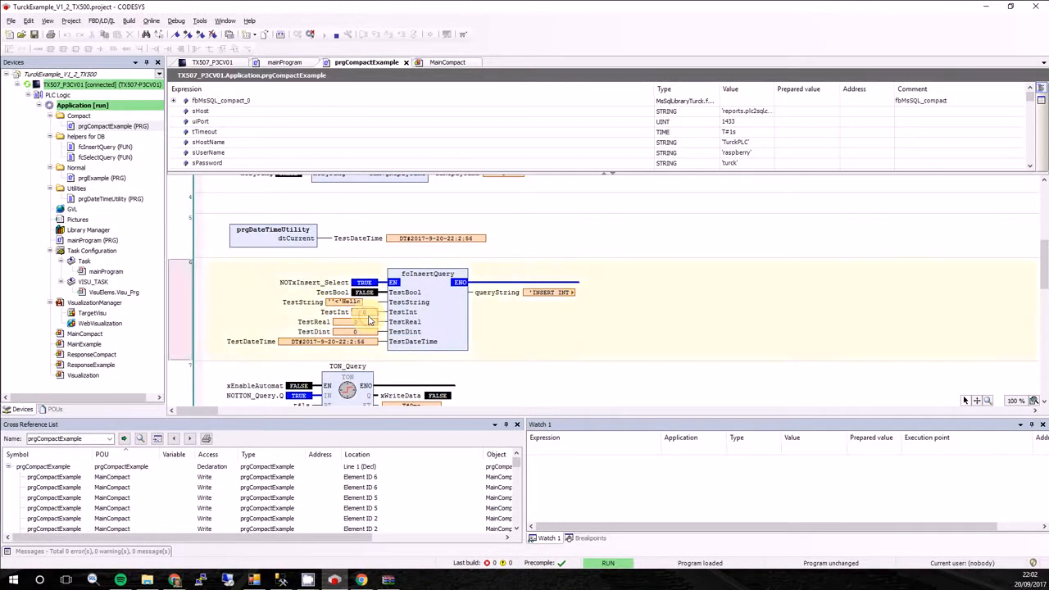
pyautogui.doubleClick(360, 311)
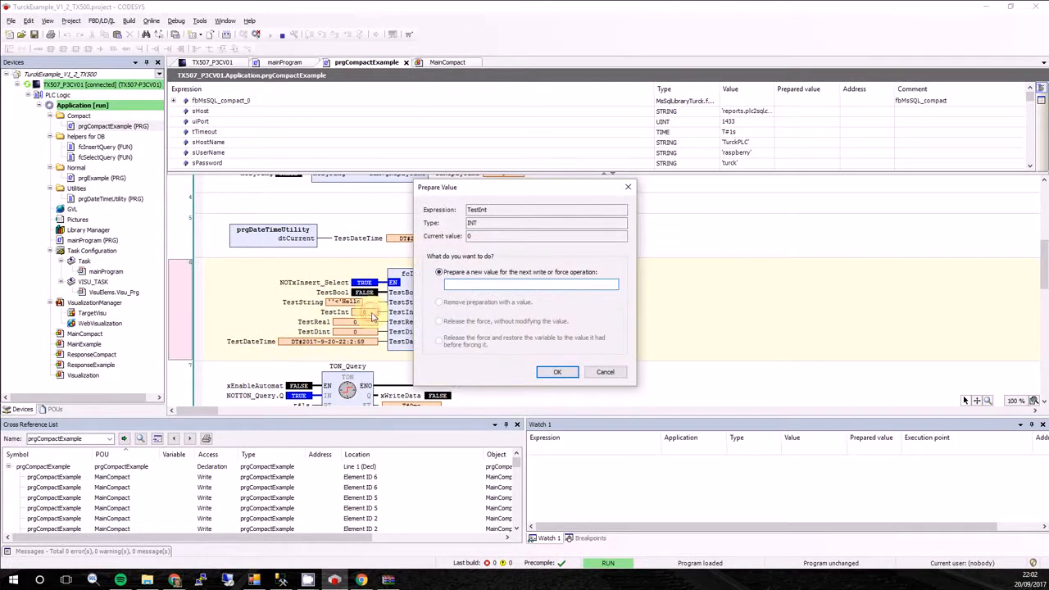
pyautogui.write('4000')
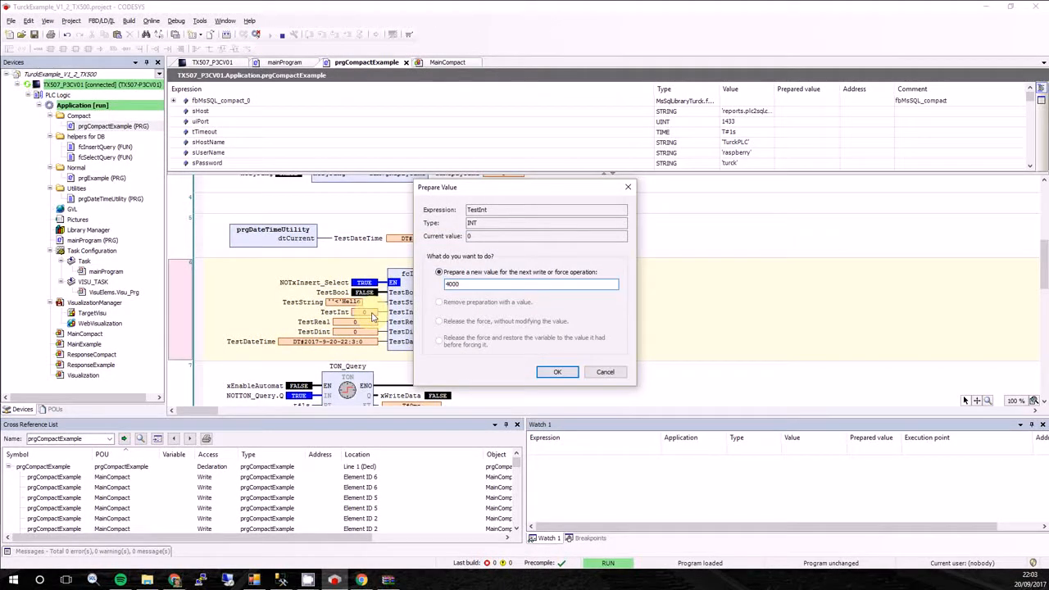
pyautogui.click(556, 371)
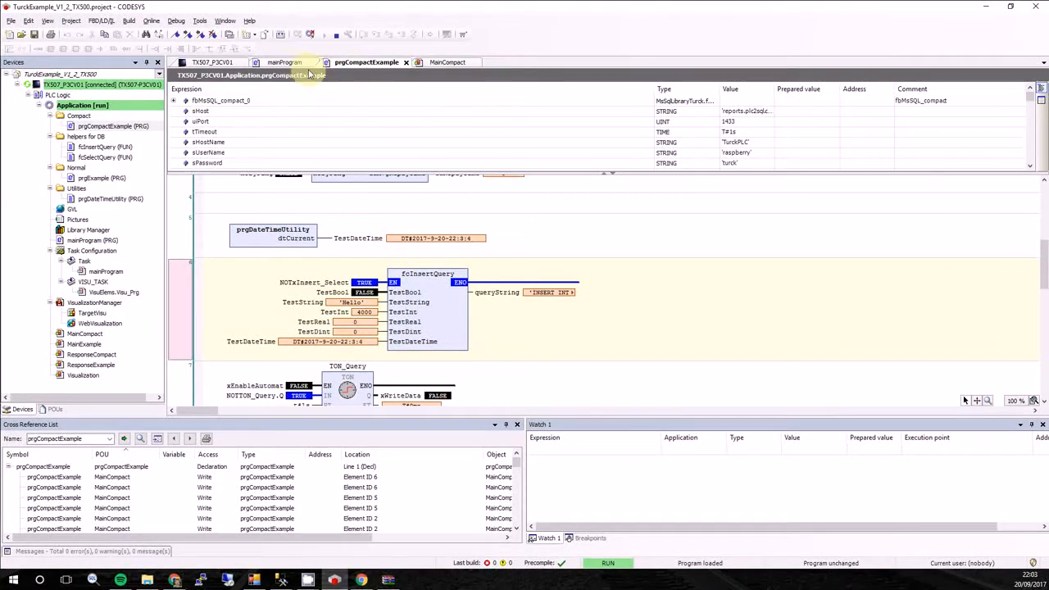
pyautogui.click(447, 62)
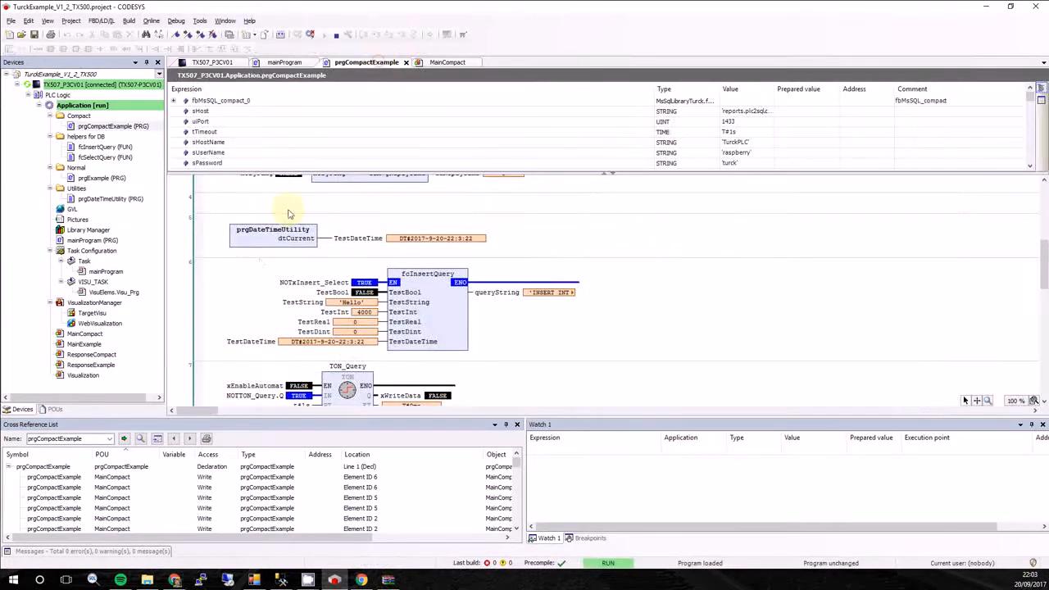
# Write 4000 to ID_TO_SELECT and view the SELECT TOP (5) query on MainCompact.
pyautogui.scroll(-3)
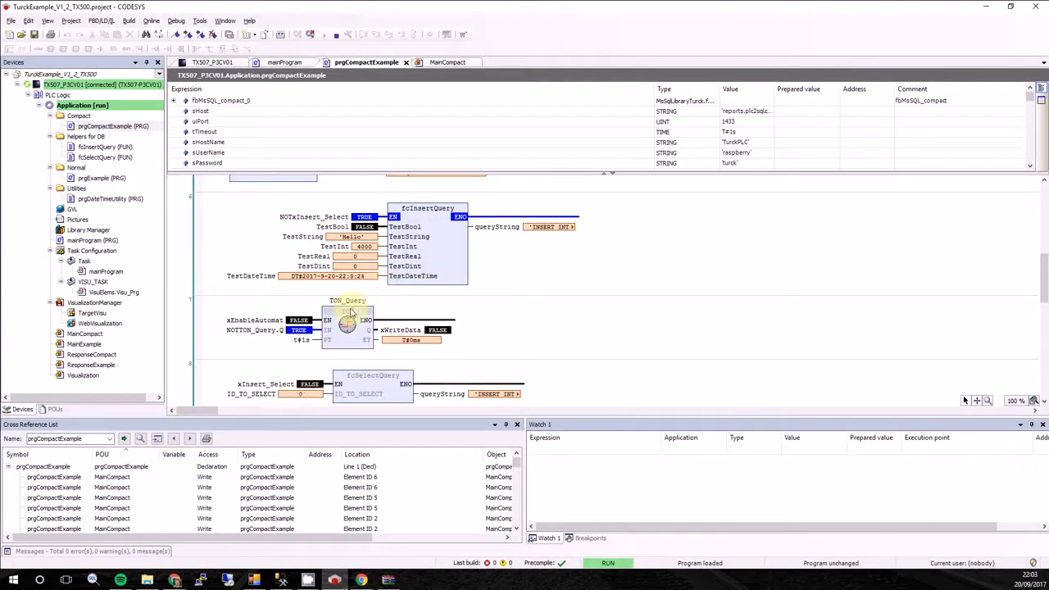
pyautogui.scroll(-3)
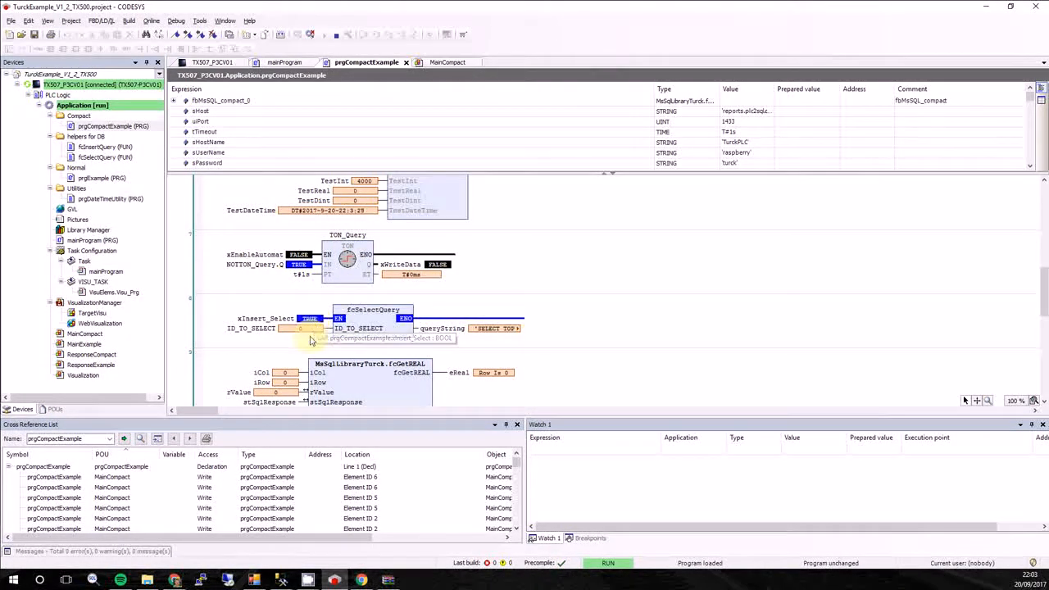
pyautogui.doubleClick(299, 328)
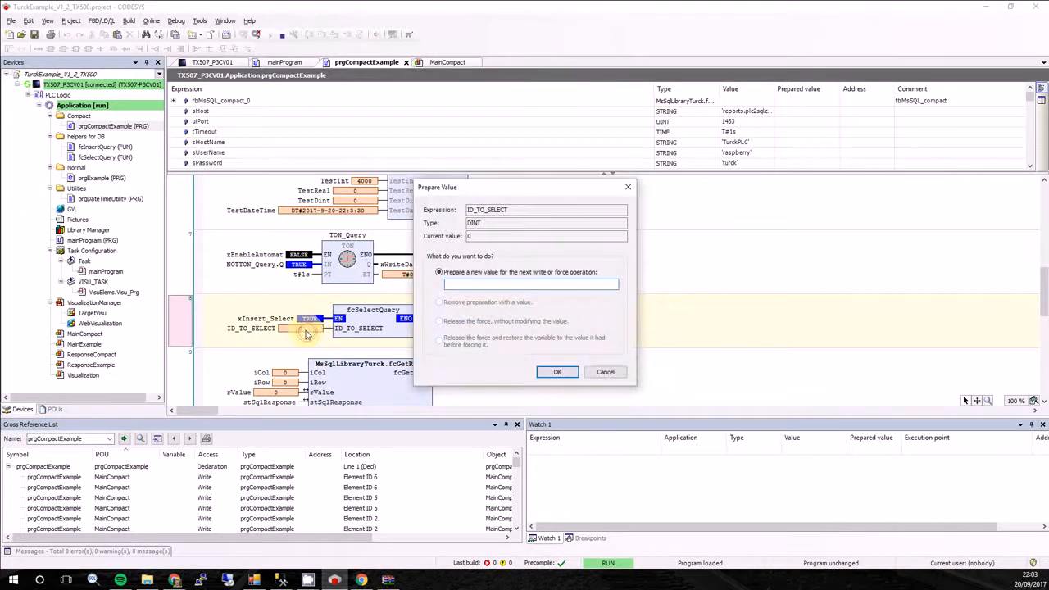
pyautogui.click(557, 371)
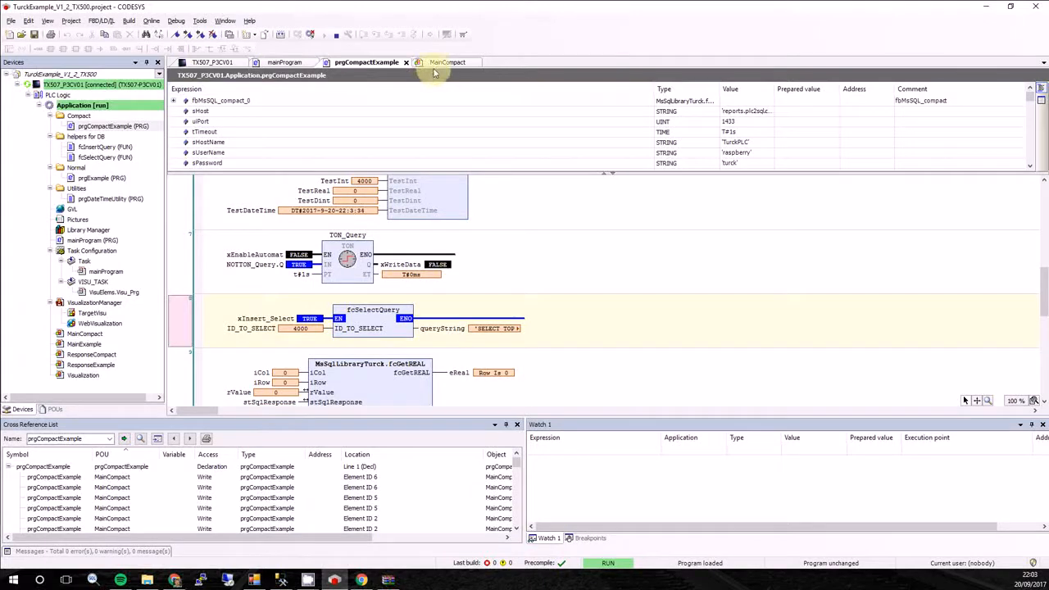
pyautogui.click(447, 62)
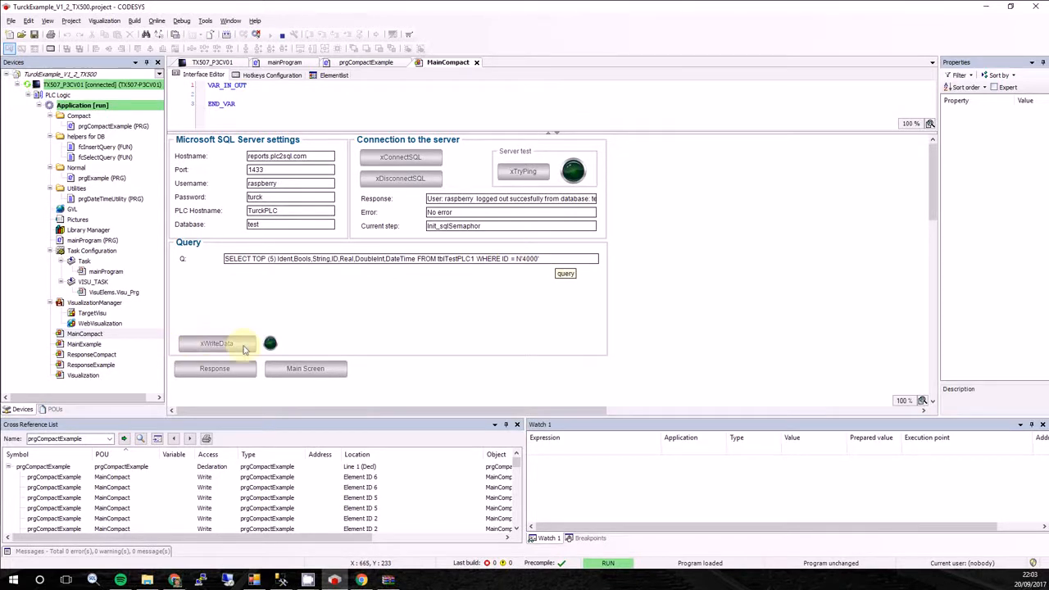
# Open ResponseCompact to see the read data: 5 rows, 7 columns and column names.
pyautogui.click(217, 343)
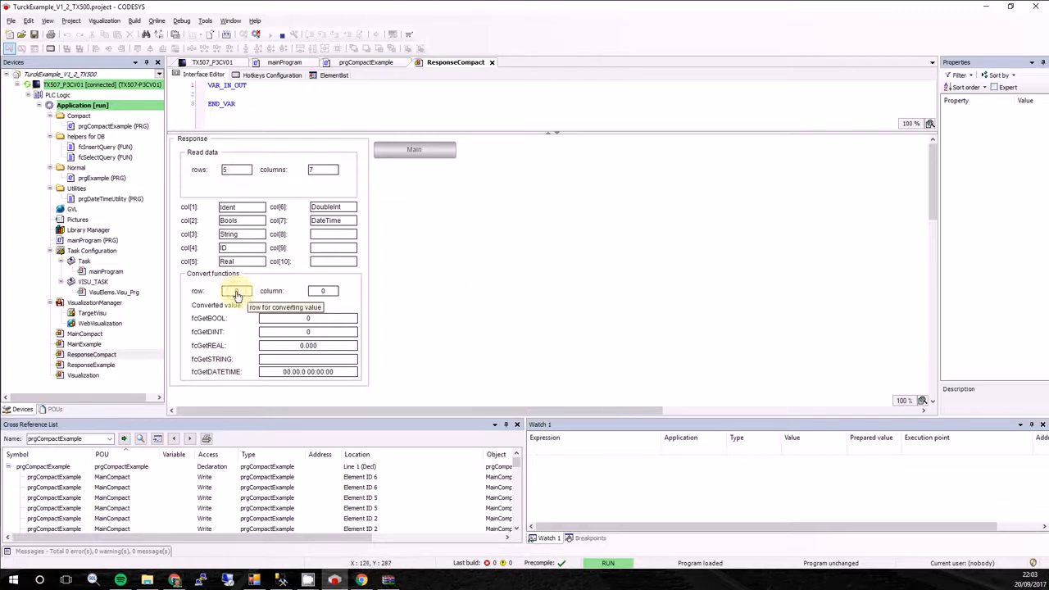
# Convert response row 1, column 3, returning the string 400.0152.
pyautogui.click(236, 291)
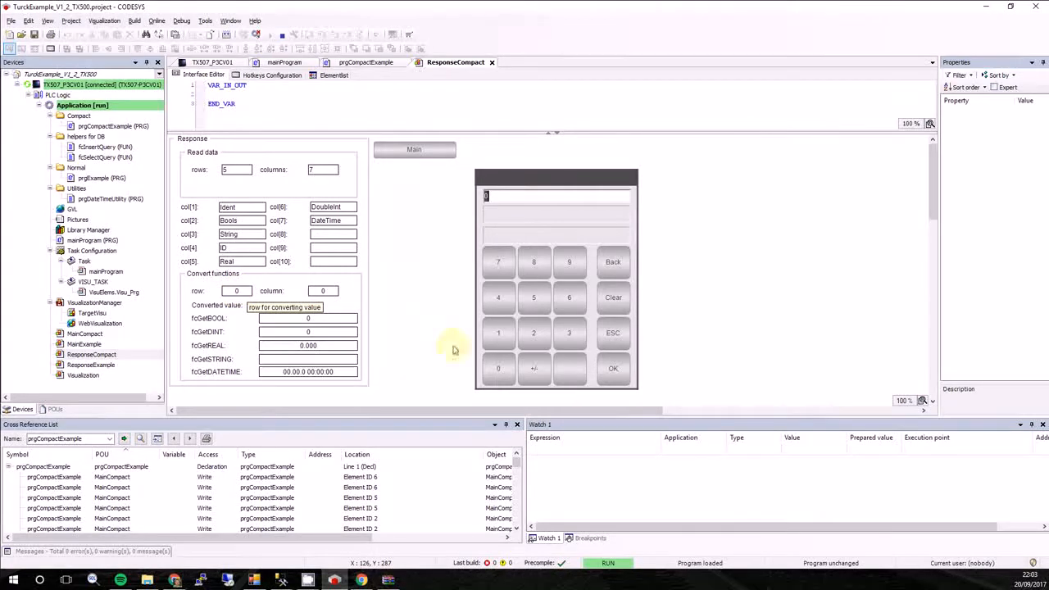
pyautogui.click(613, 368)
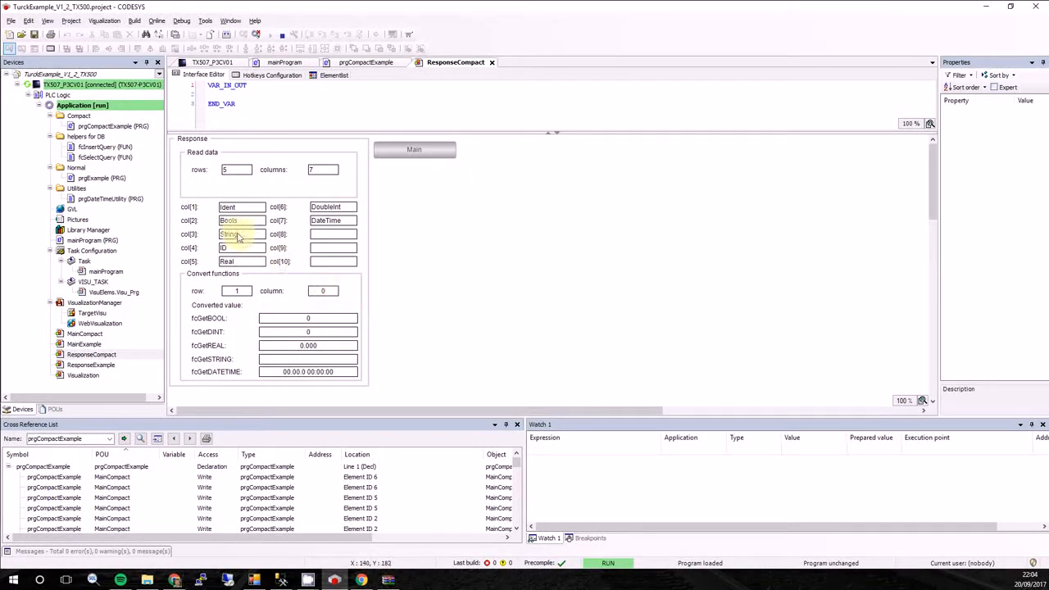
pyautogui.click(322, 291)
pyautogui.write('3')
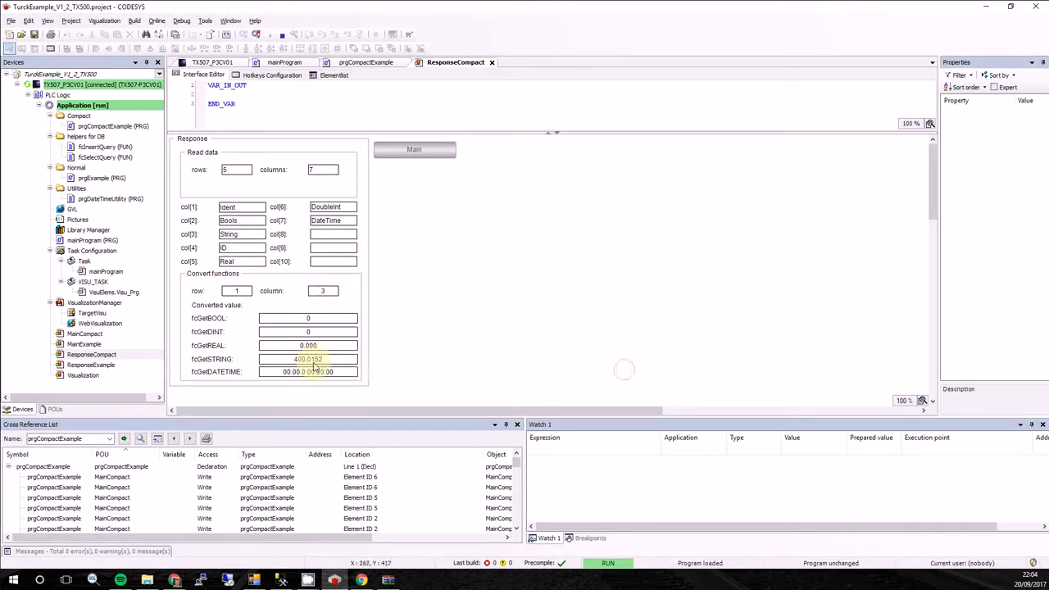
pyautogui.click(322, 291)
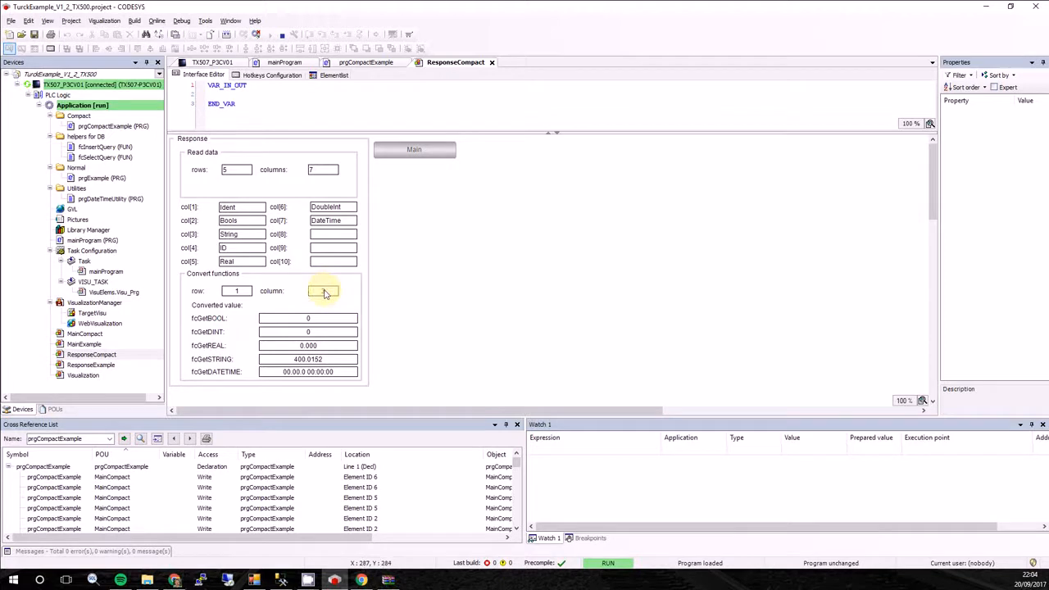
pyautogui.write('3')
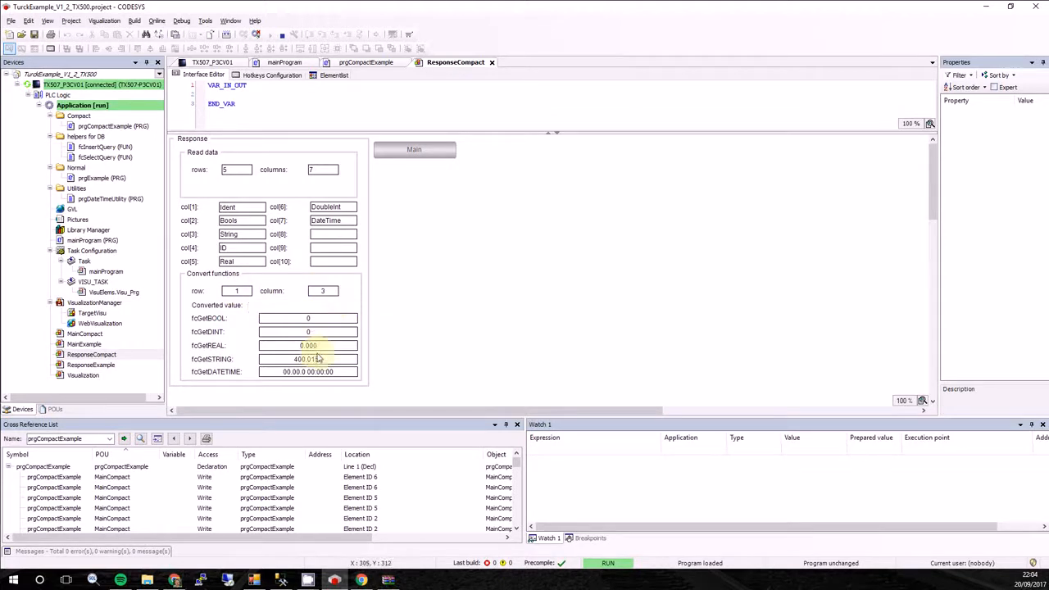
pyautogui.click(322, 291)
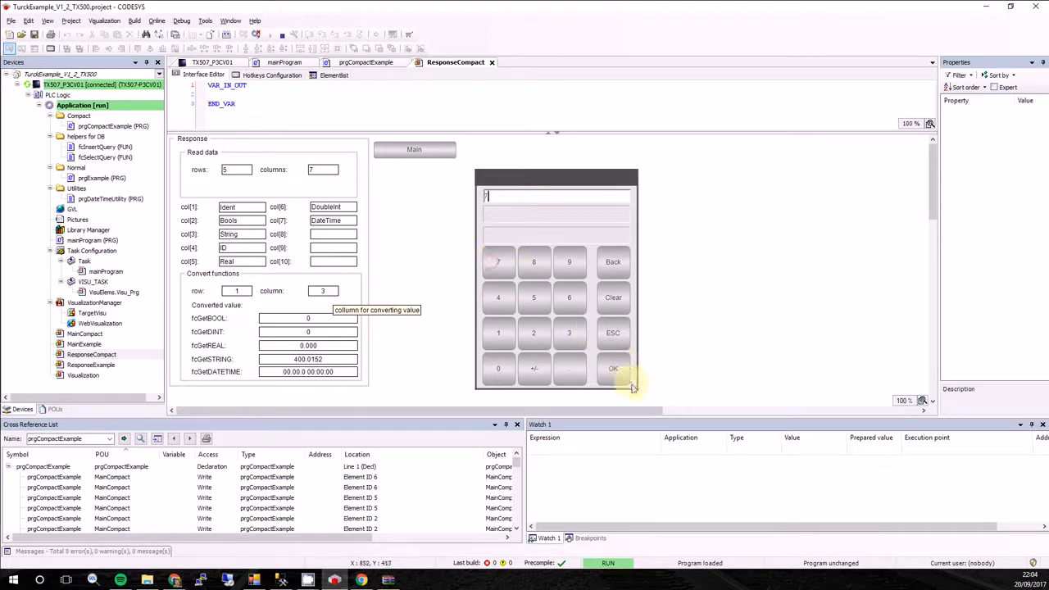
pyautogui.click(612, 368)
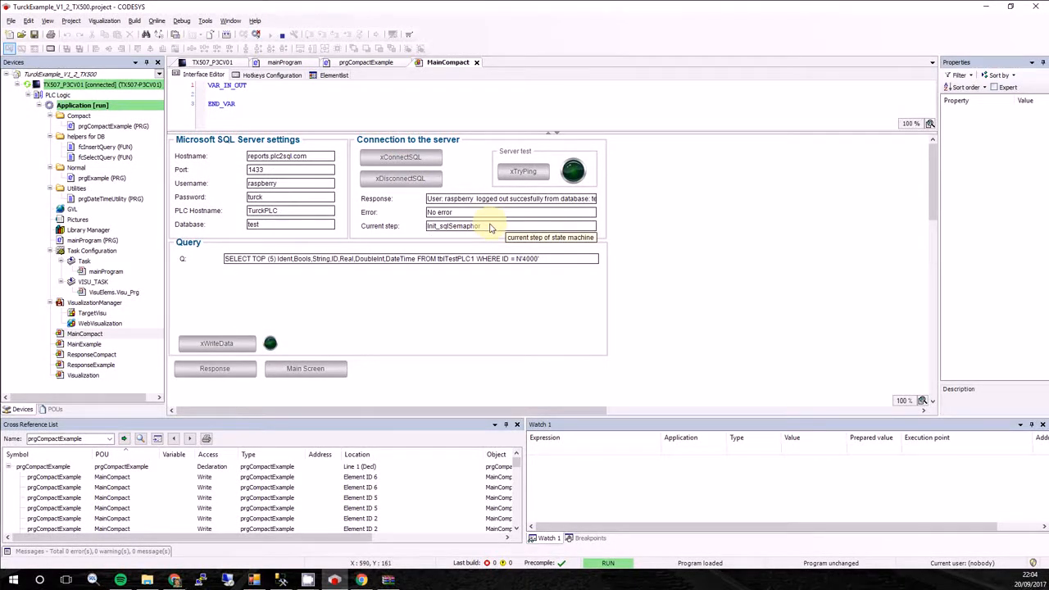
pyautogui.moveTo(456, 245)
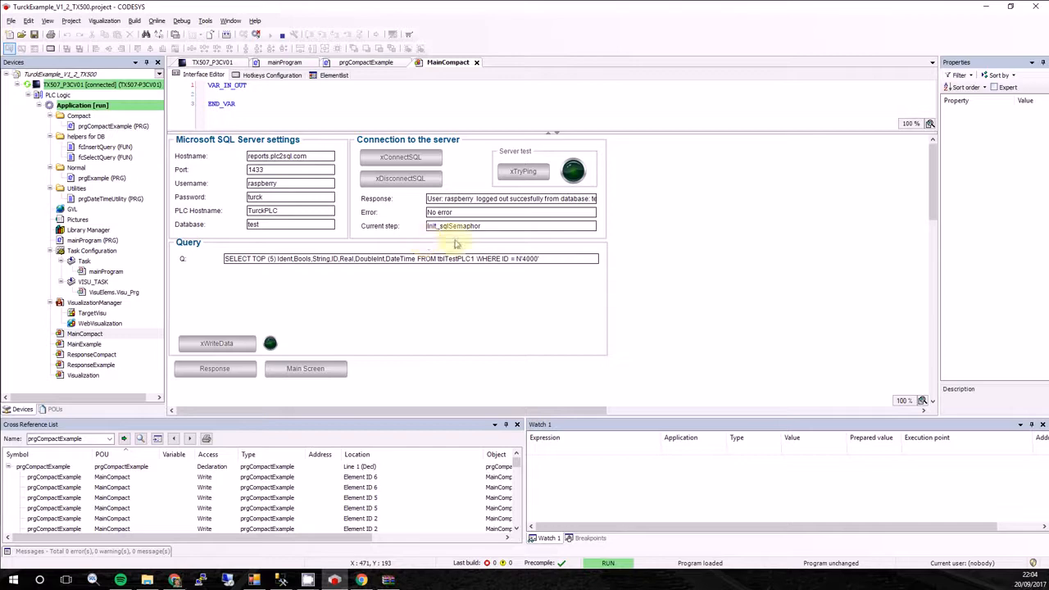